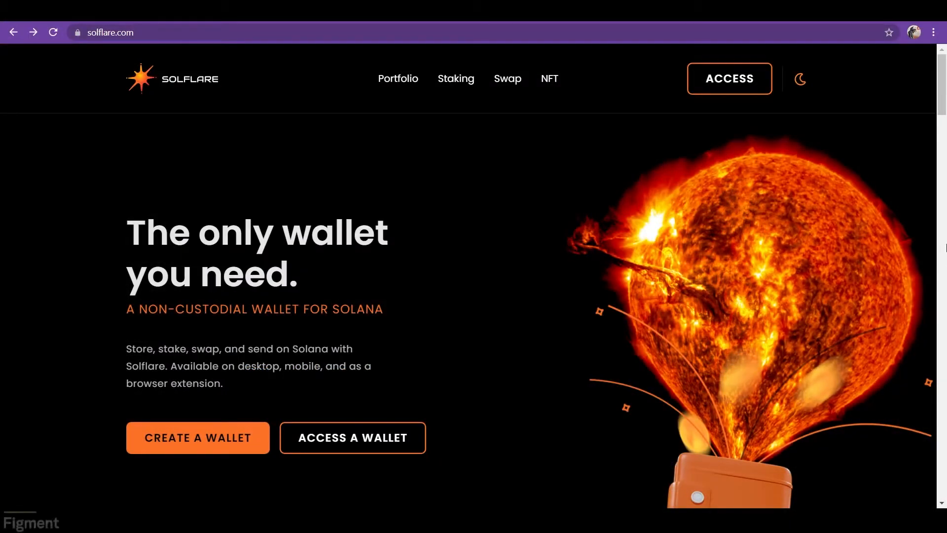
mouse_move(854, 413)
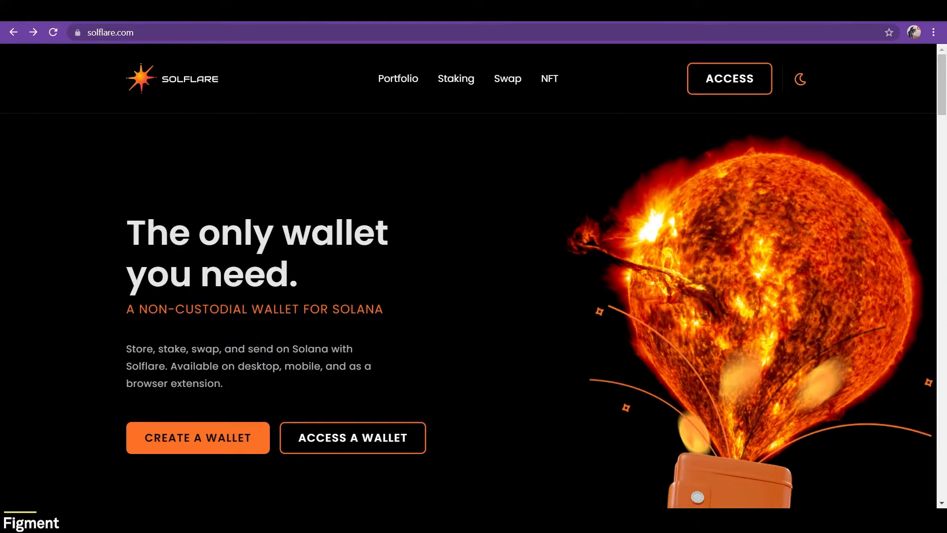
Step: Begin a new Solflare wallet, skip the password, and reveal its 24-word recovery phrase
click(197, 437)
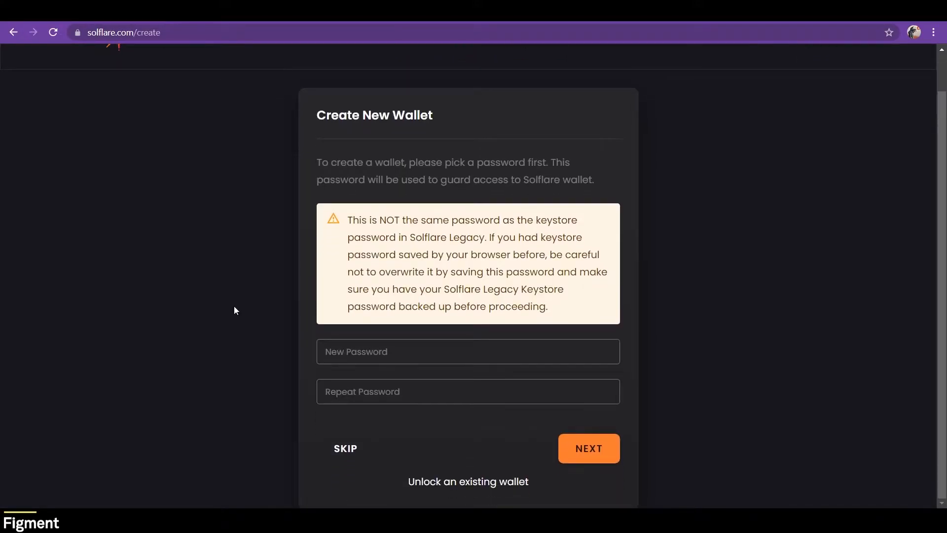
mouse_move(224, 323)
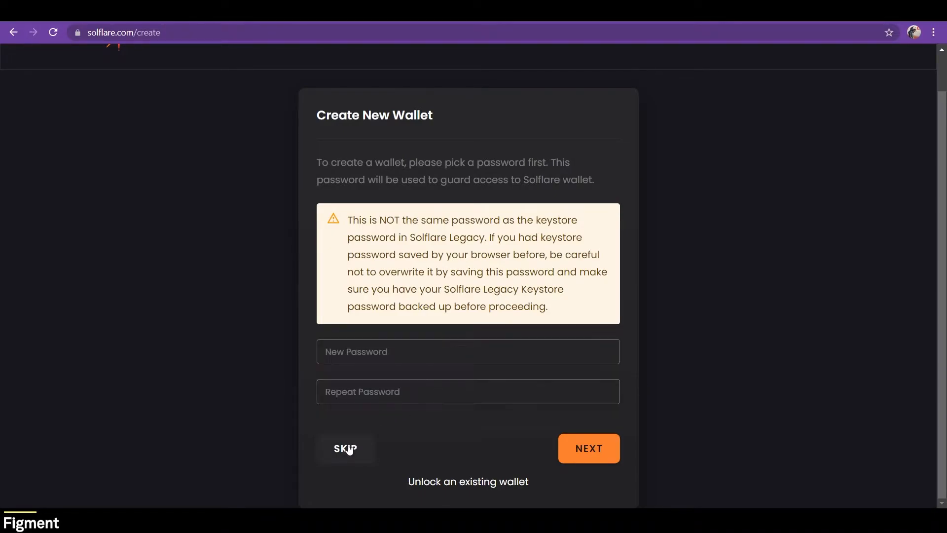
click(345, 447)
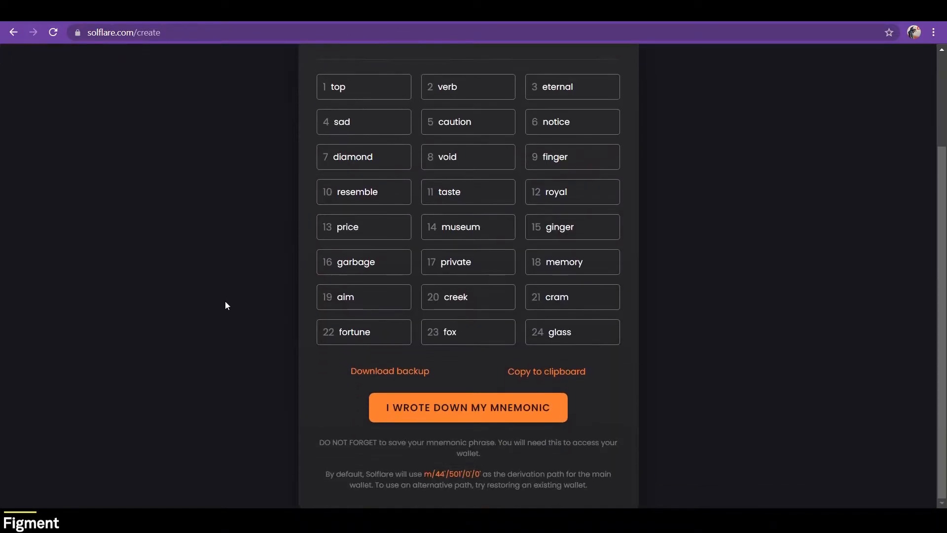
scroll(down, 3)
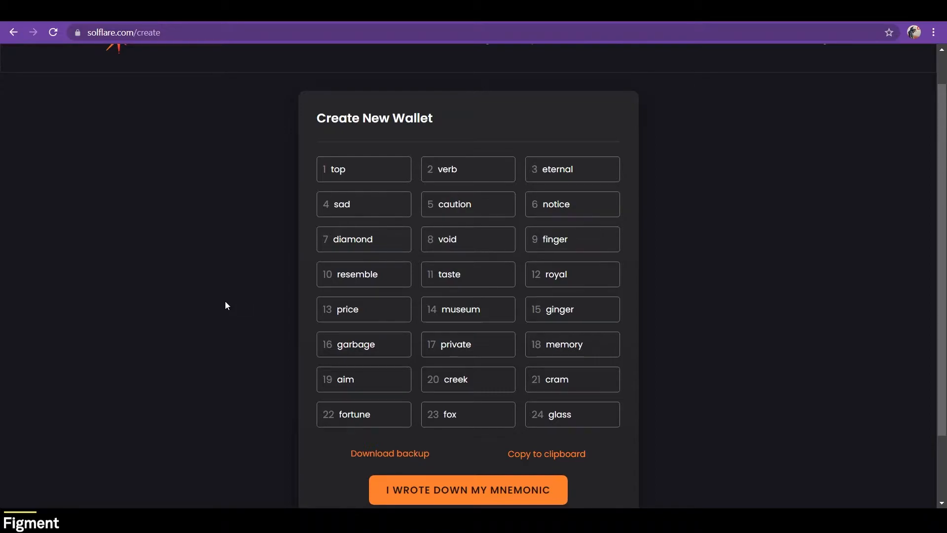
click(546, 454)
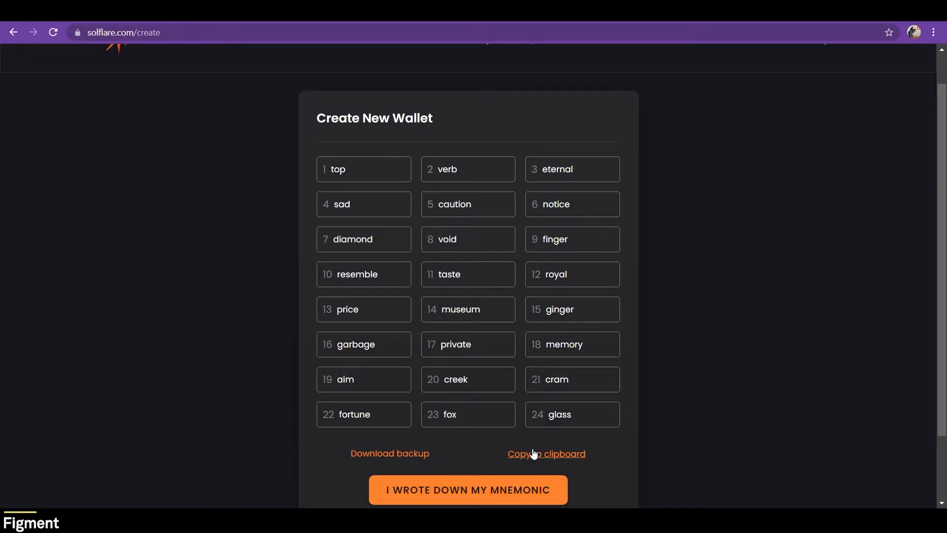
mouse_move(226, 304)
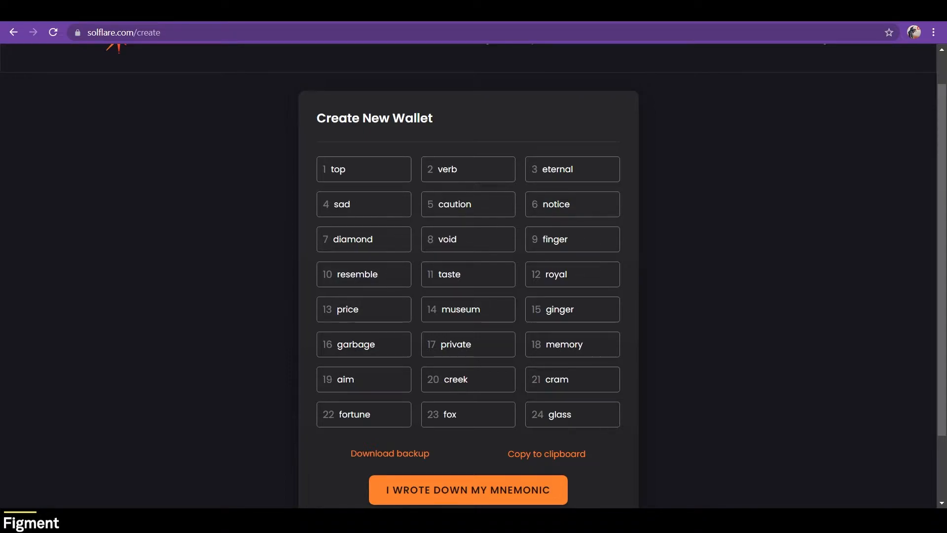
click(363, 274)
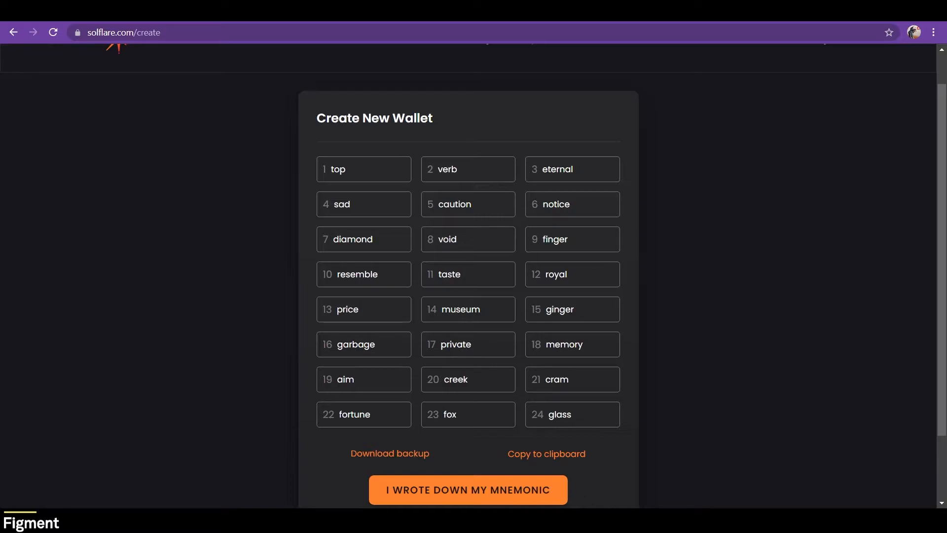
mouse_move(216, 331)
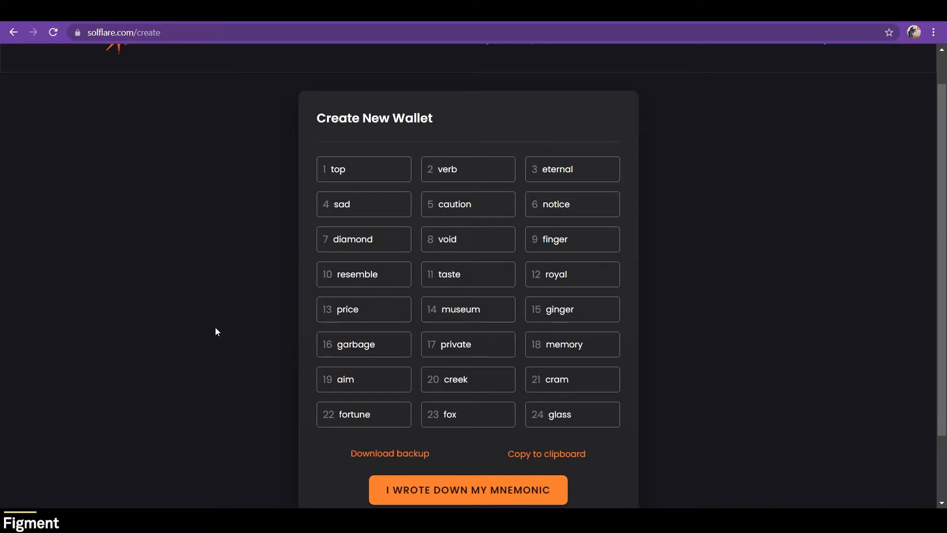
mouse_move(533, 468)
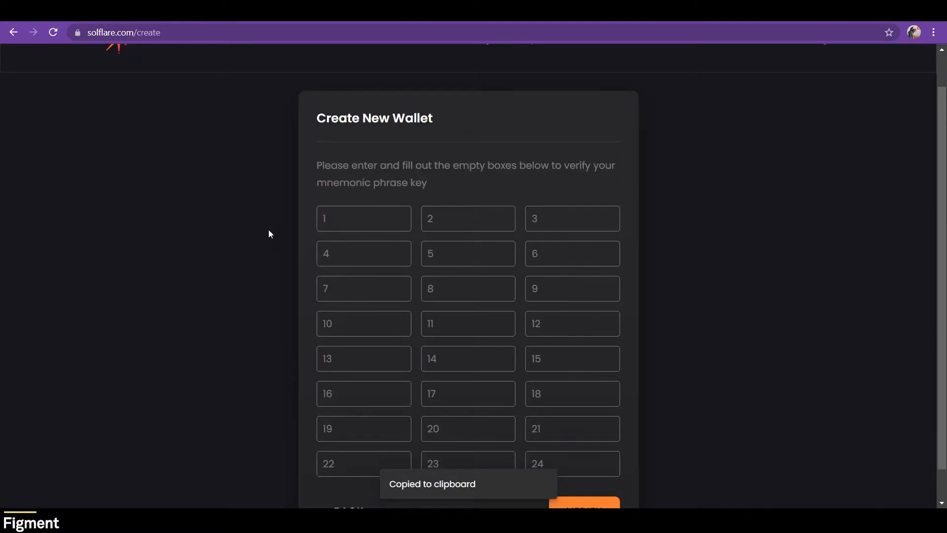
Step: Paste the recovery phrase into the verification boxes and verify it
right_click(363, 184)
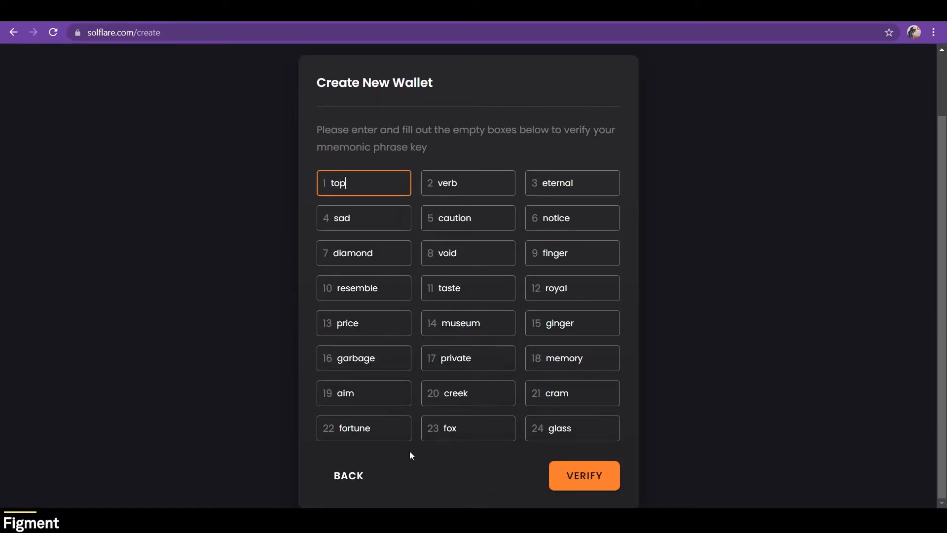
click(583, 475)
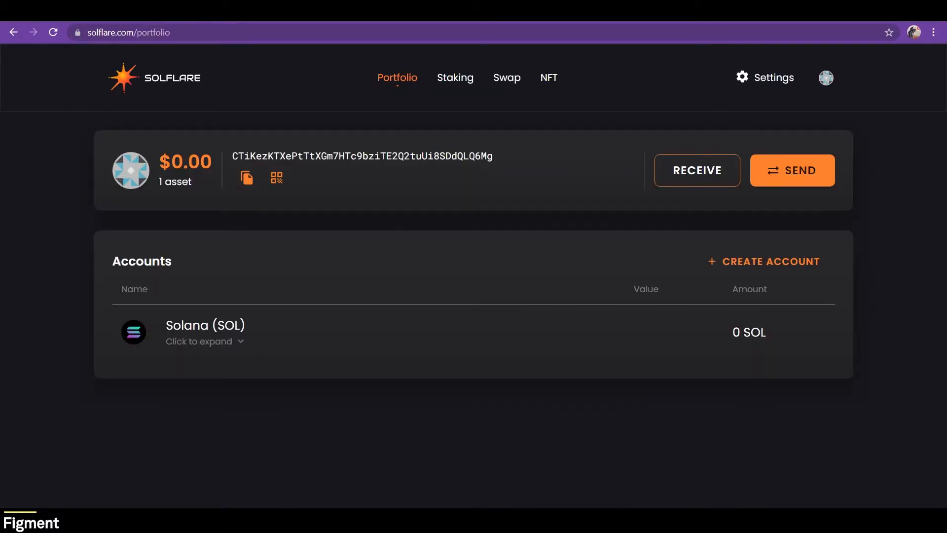
mouse_move(416, 275)
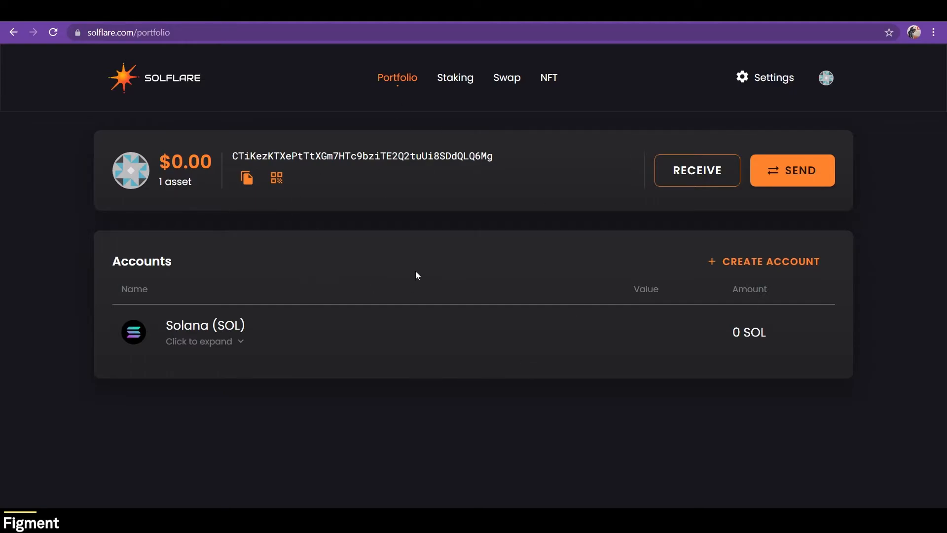
mouse_move(435, 199)
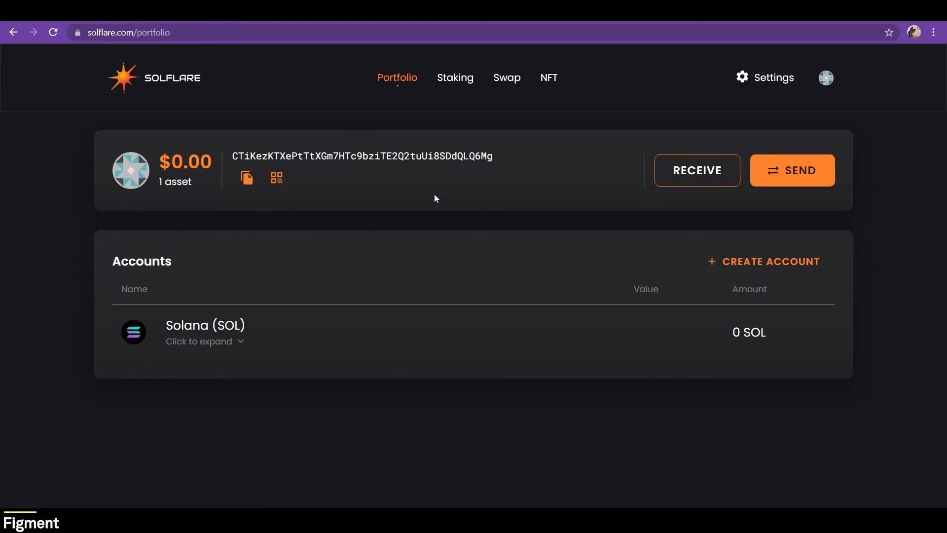
mouse_move(801, 170)
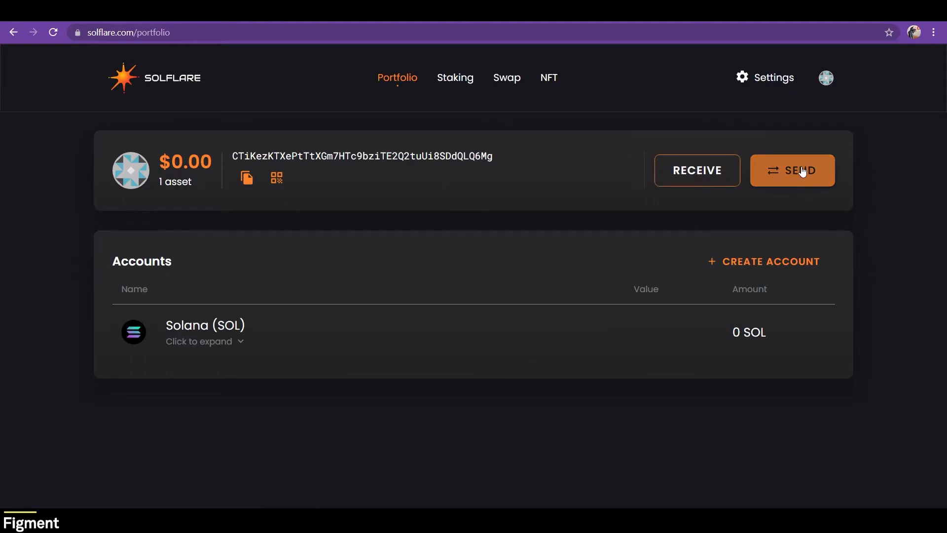
mouse_move(837, 302)
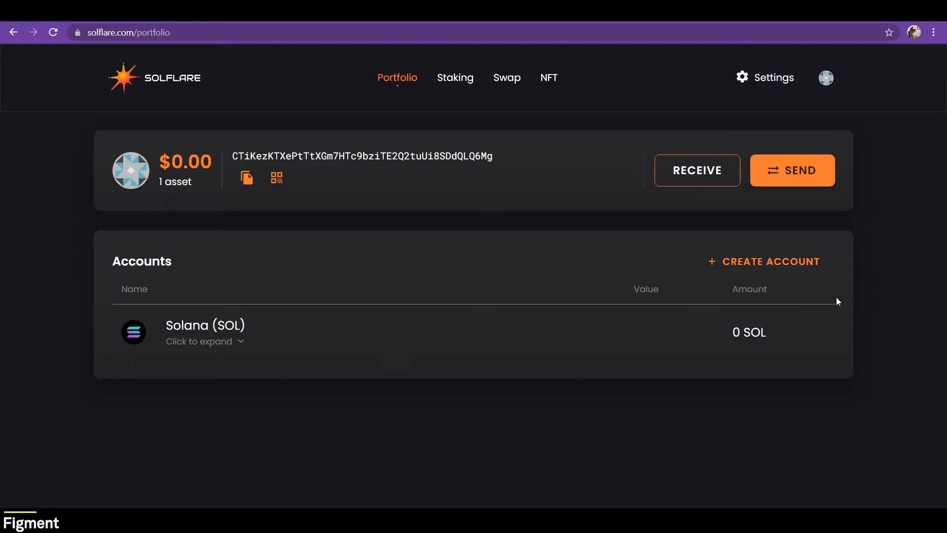
mouse_move(605, 304)
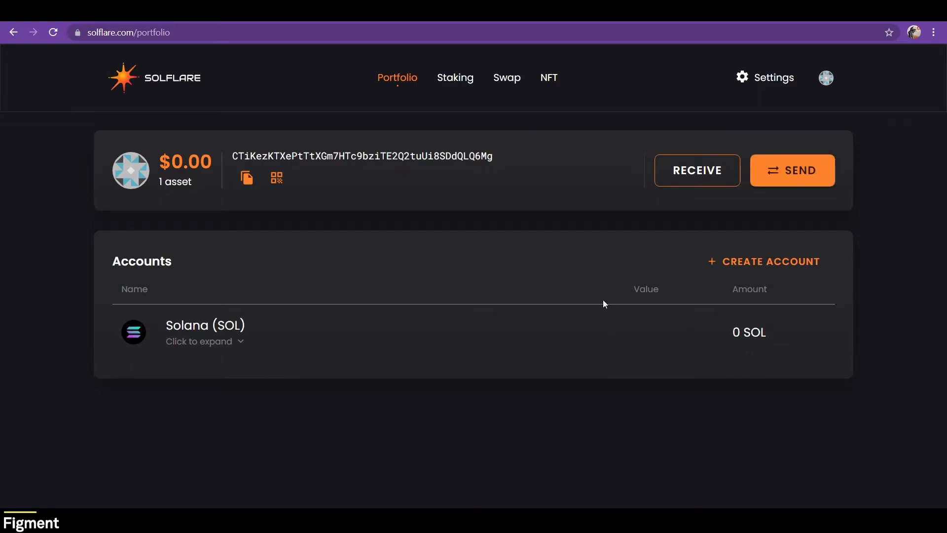
mouse_move(507, 82)
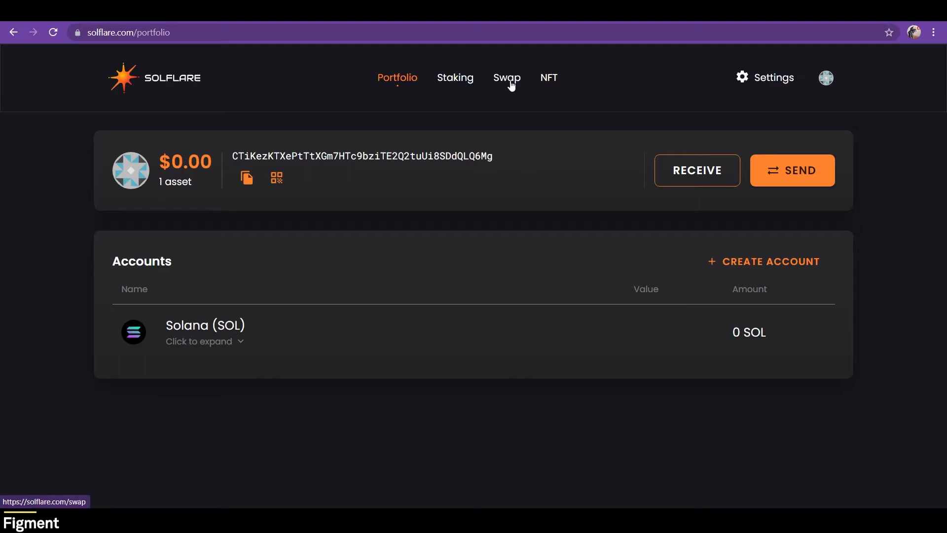
mouse_move(563, 90)
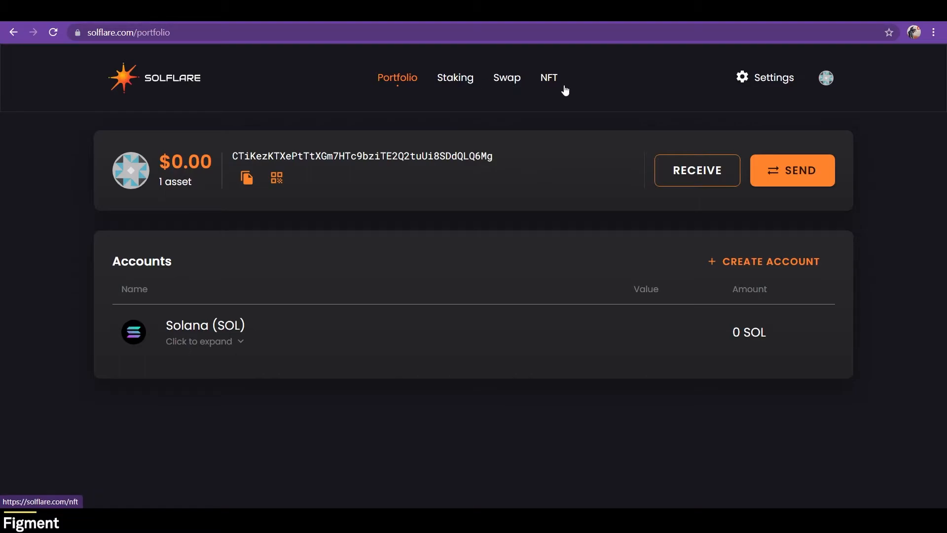
mouse_move(483, 91)
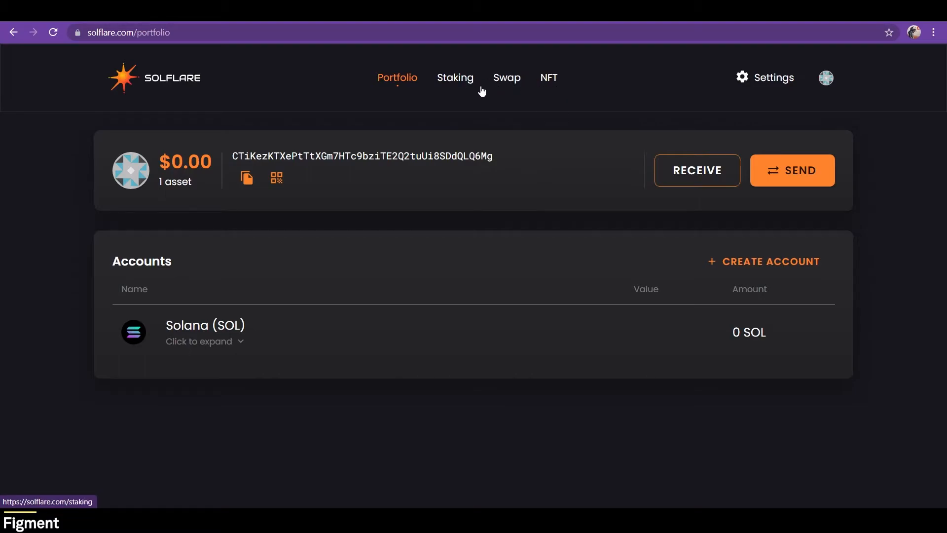
mouse_move(456, 82)
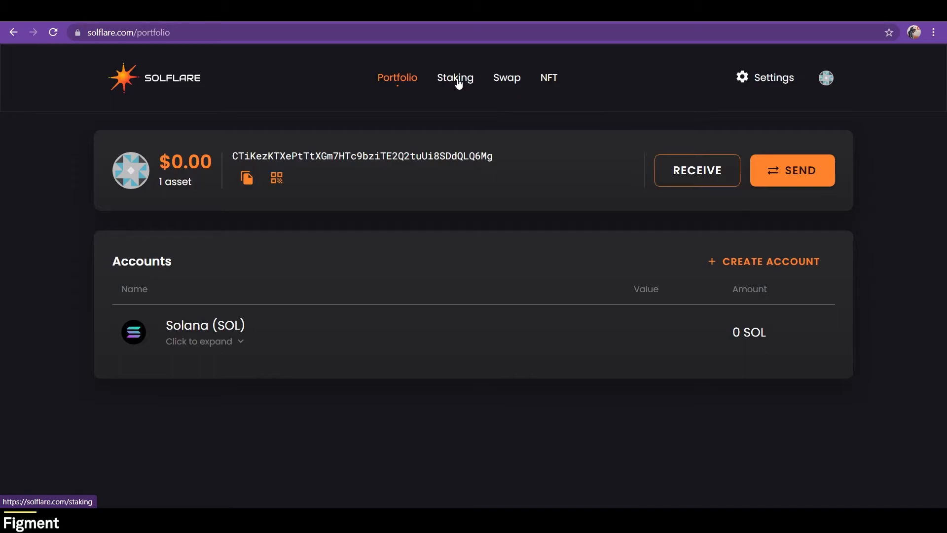
mouse_move(506, 77)
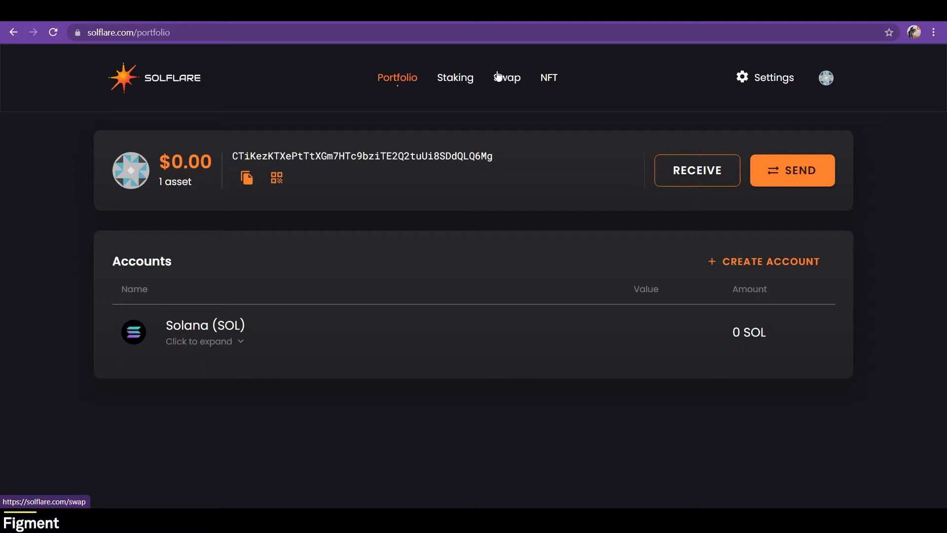
Step: Copy the wallet's SOL address, show its Receive Solana QR code, then close the popup
drag(323, 156, 492, 156)
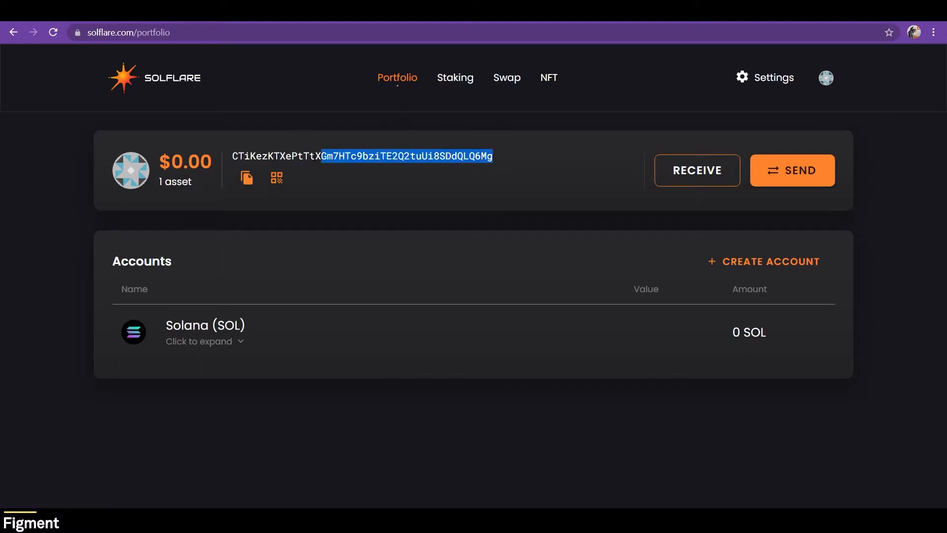
click(246, 177)
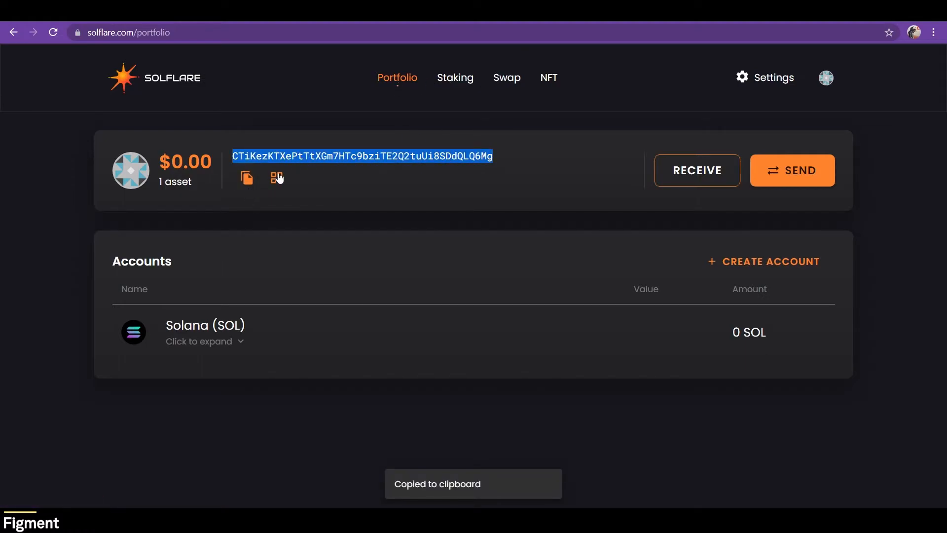
click(695, 170)
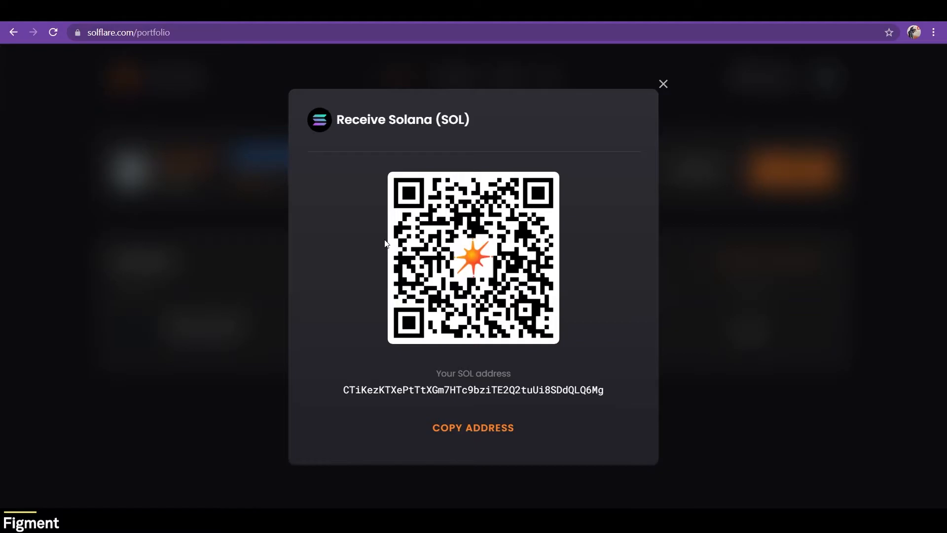
mouse_move(662, 88)
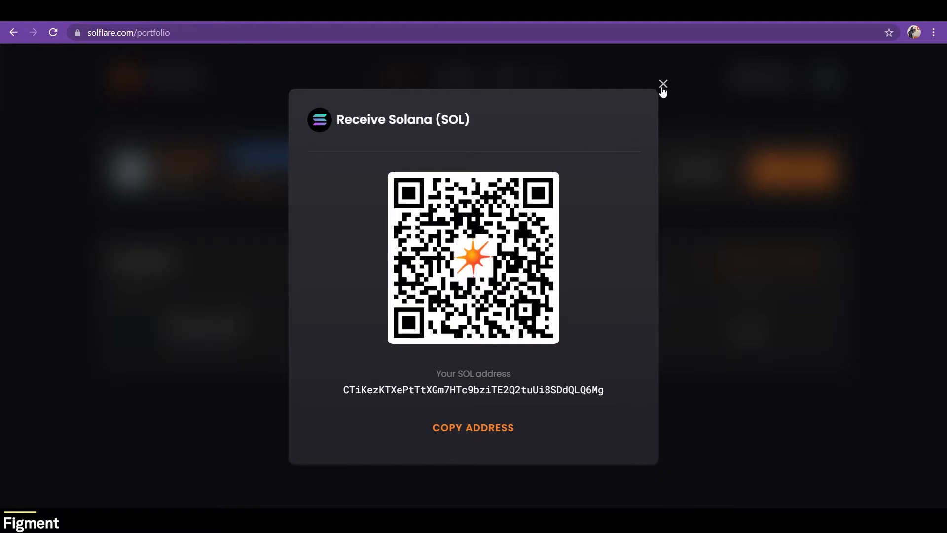
click(663, 84)
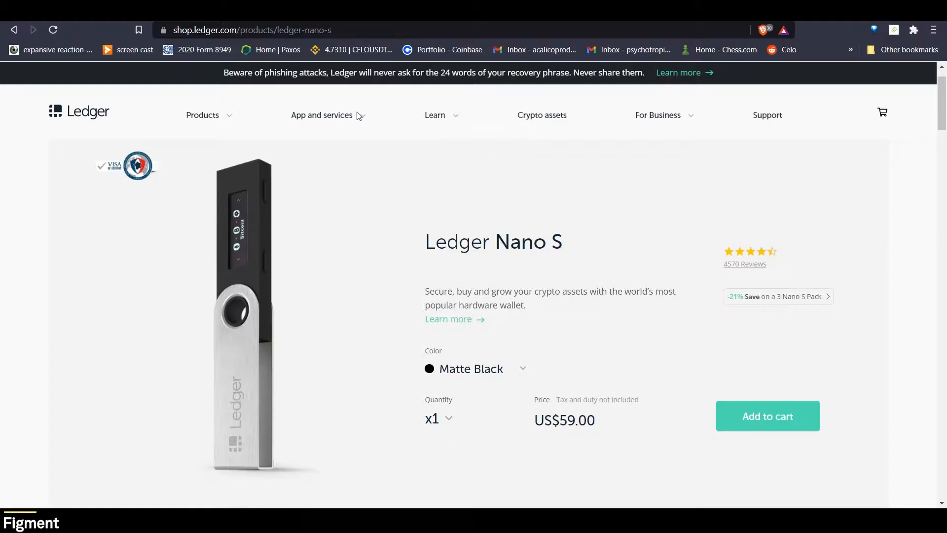
mouse_move(435, 291)
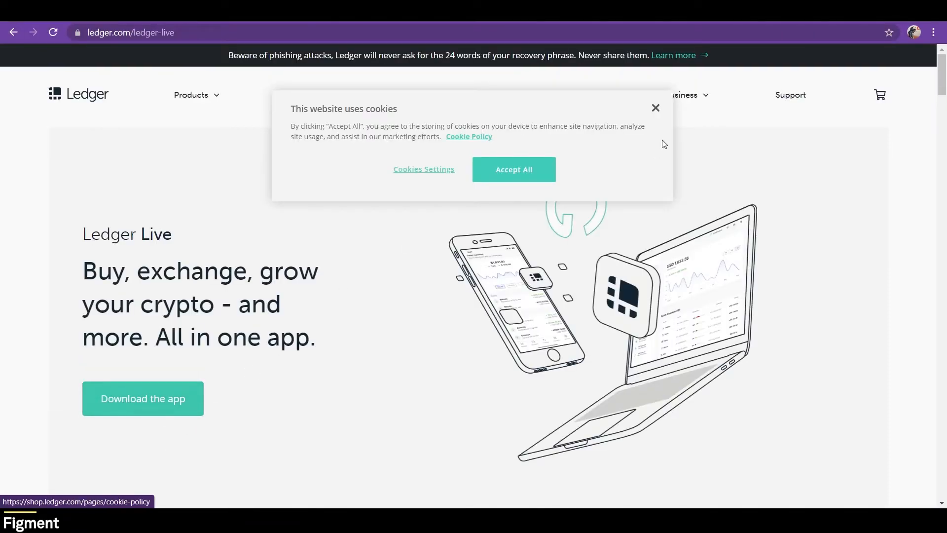
Step: Dismiss the cookie consent banner on the Ledger Live download page
click(513, 168)
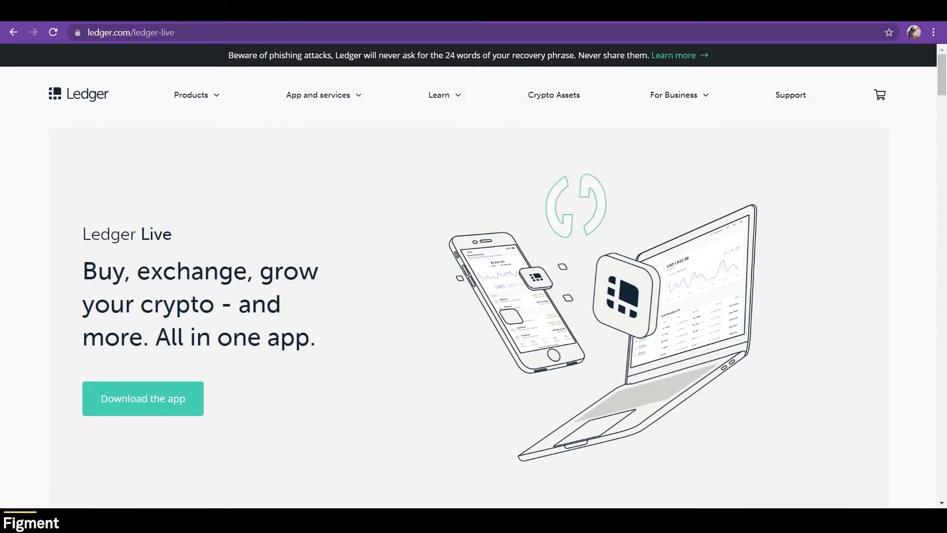
Step: In Ledger Live's Manager, search the app catalog for 'sol' to confirm Solana is installed
click(142, 398)
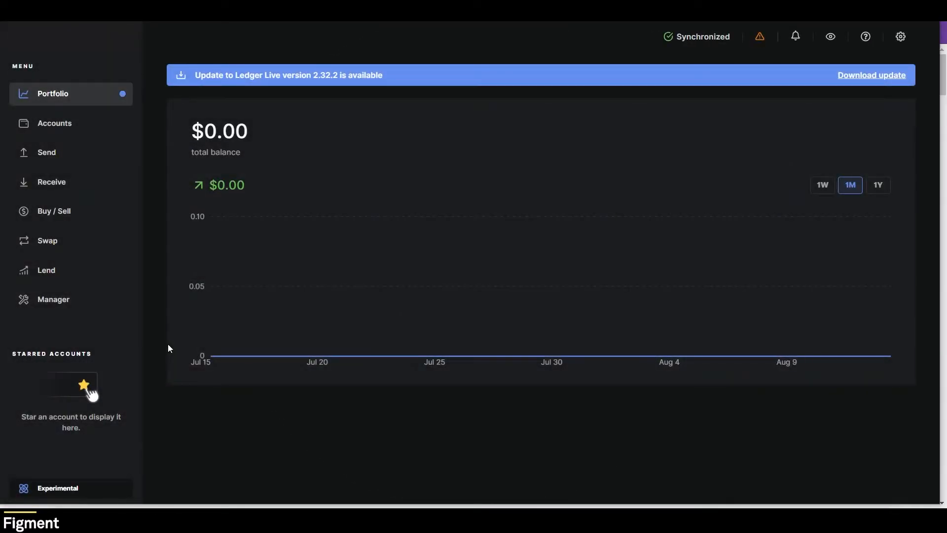
mouse_move(210, 356)
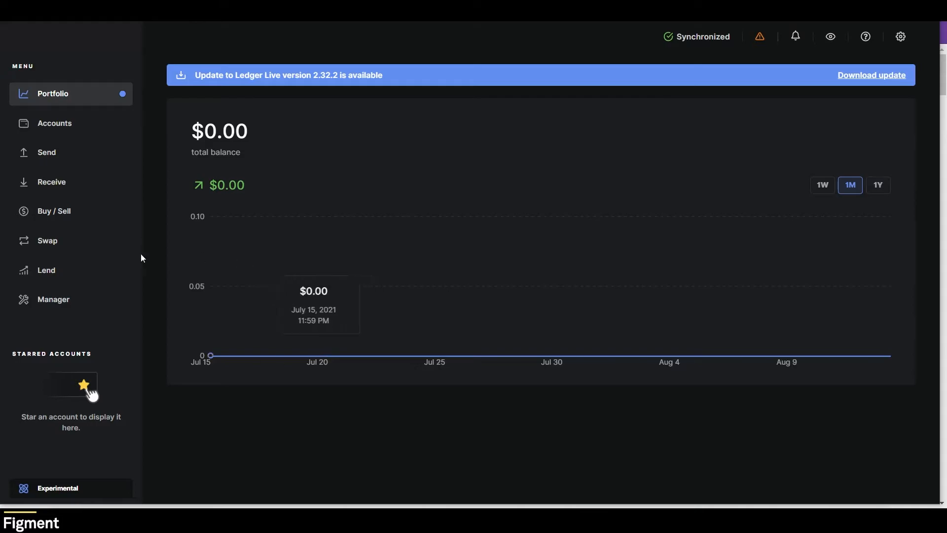
click(53, 299)
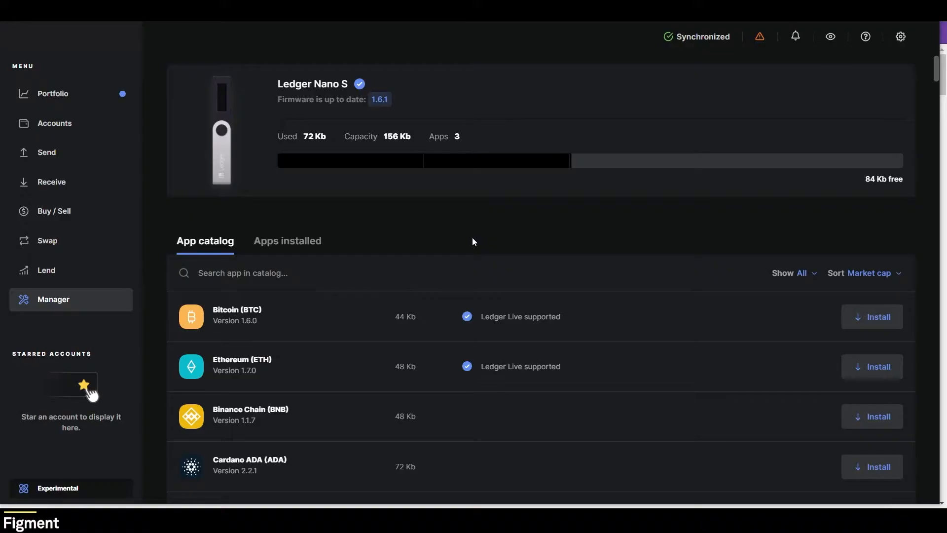
click(242, 272)
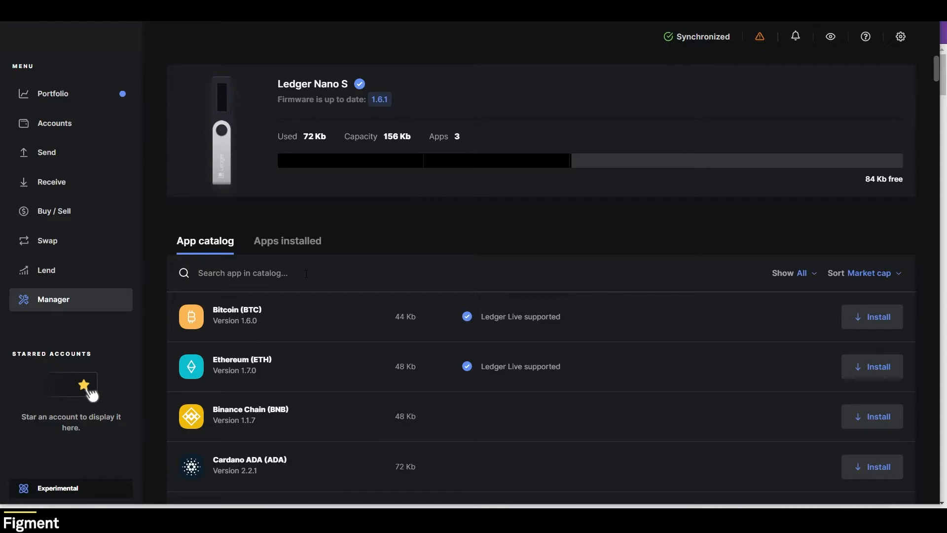
text(sol)
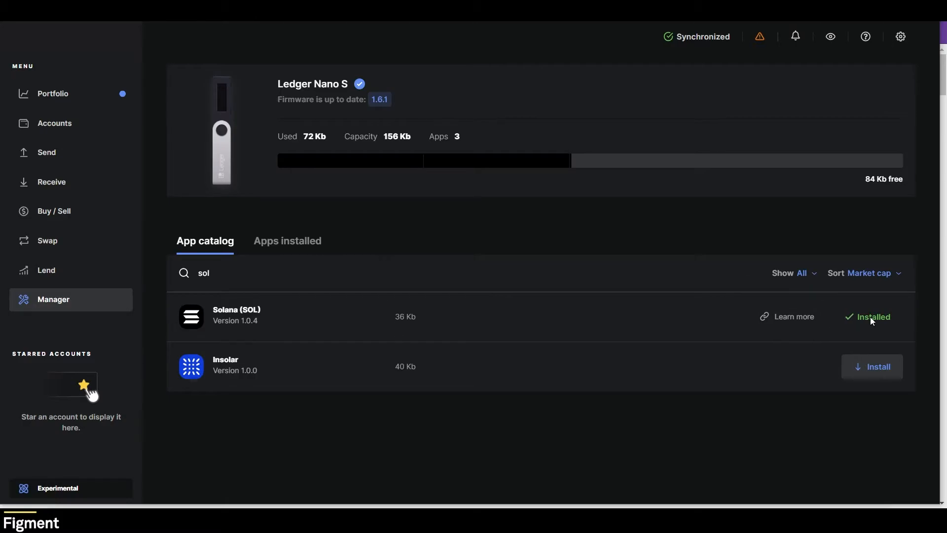
mouse_move(737, 201)
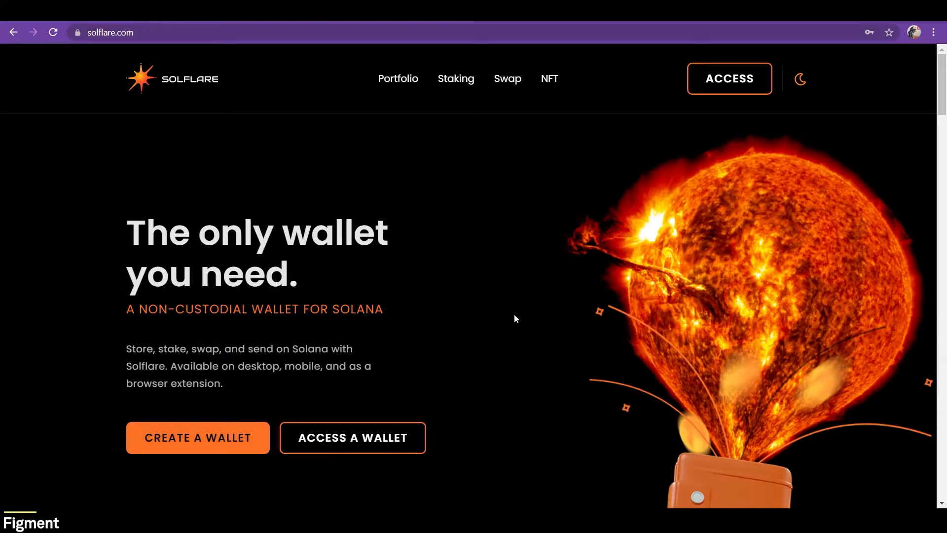
mouse_move(354, 437)
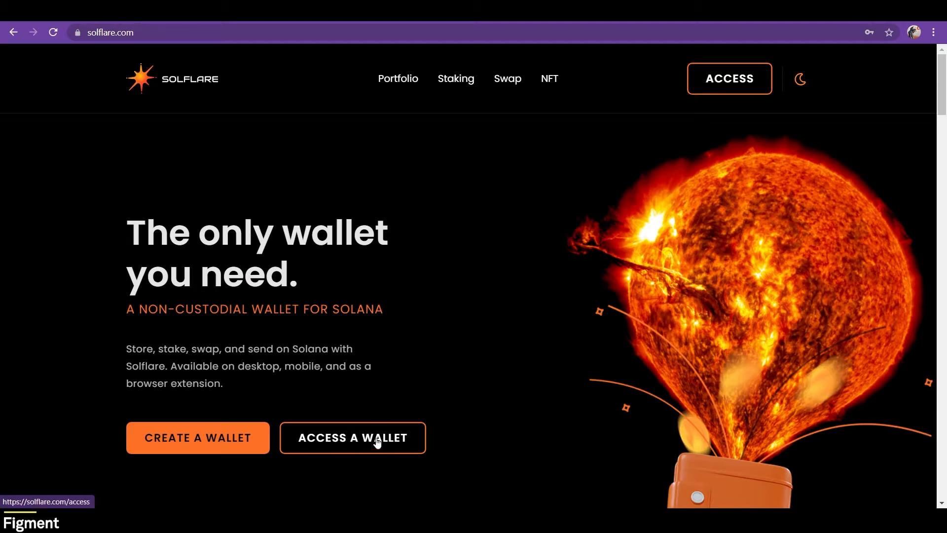
Step: Access the Ledger wallet with the recommended derivation path and no password
click(353, 437)
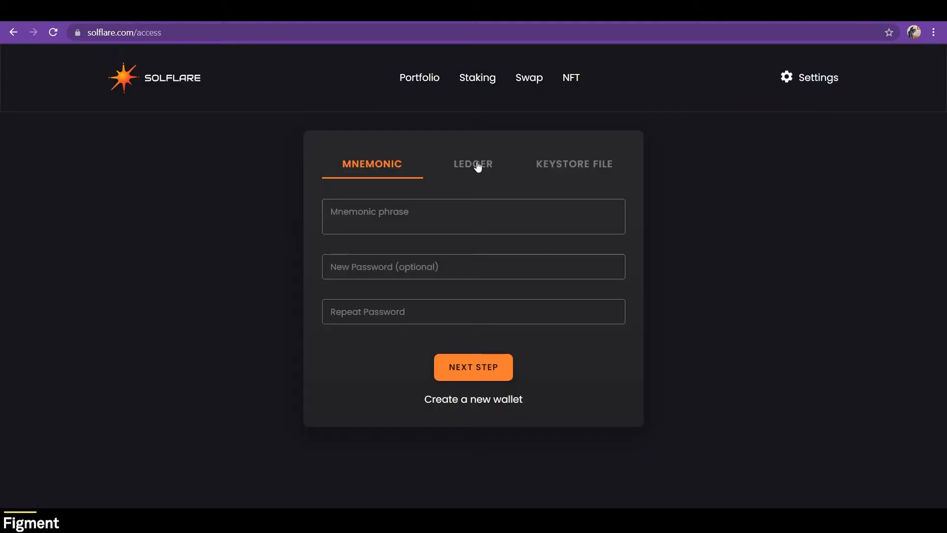
click(472, 163)
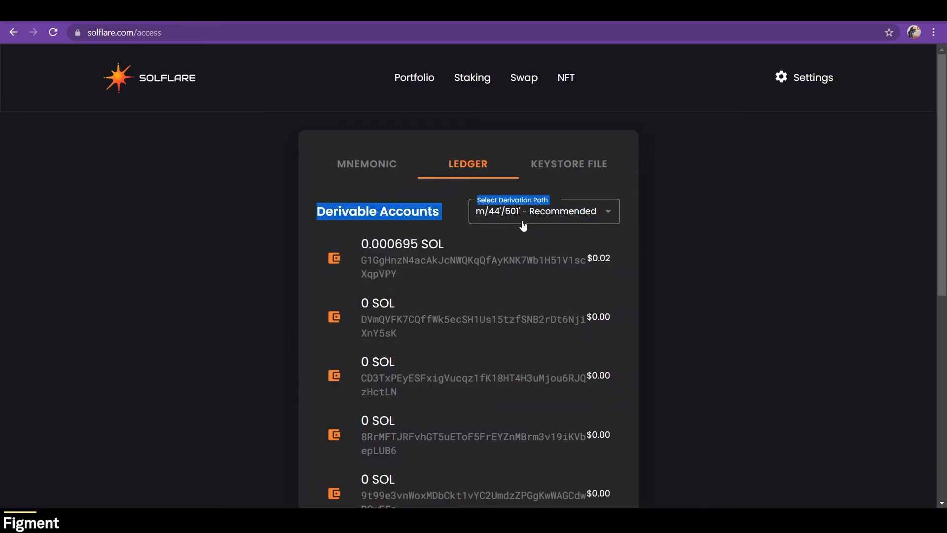
click(543, 211)
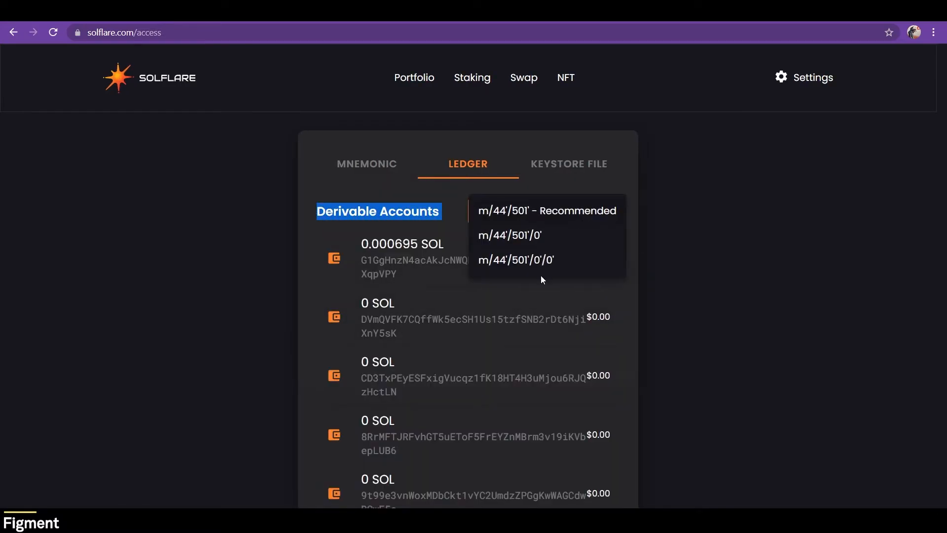
click(546, 210)
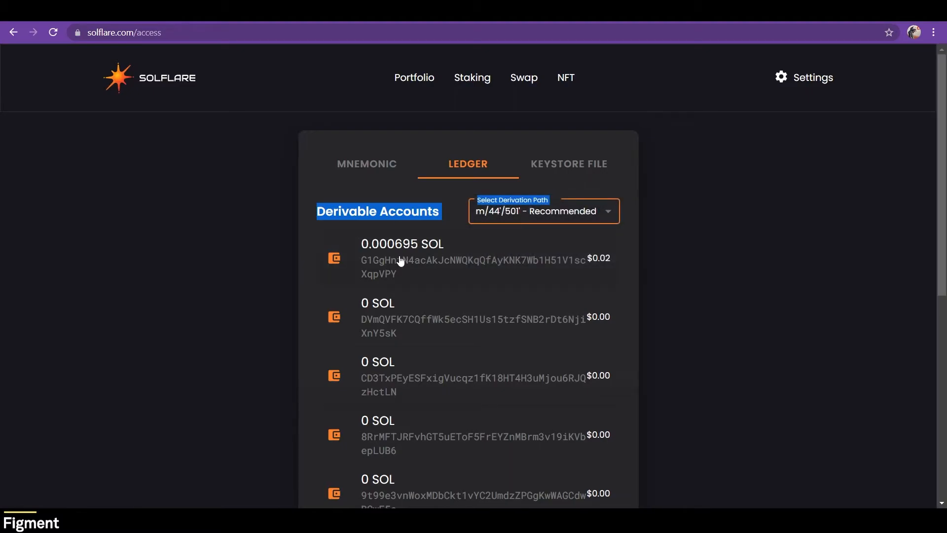
mouse_move(398, 257)
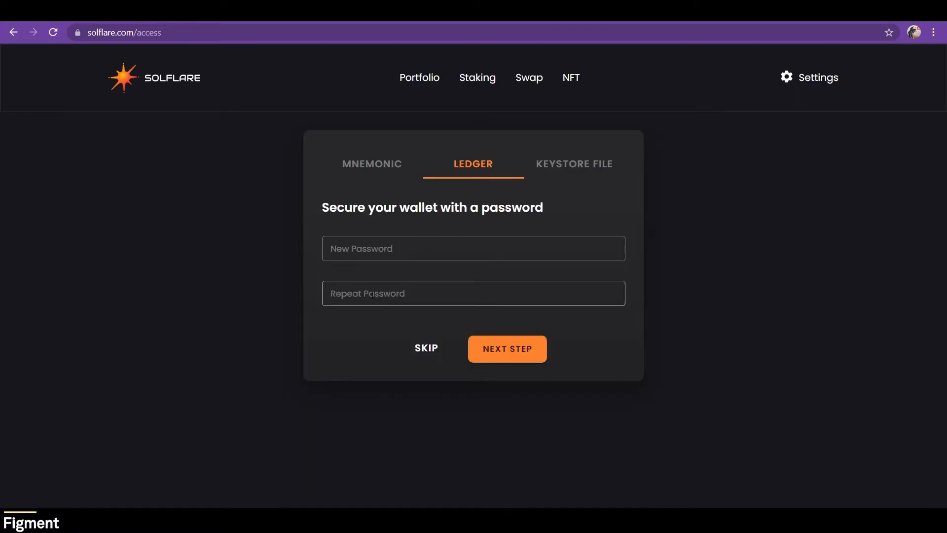
click(506, 348)
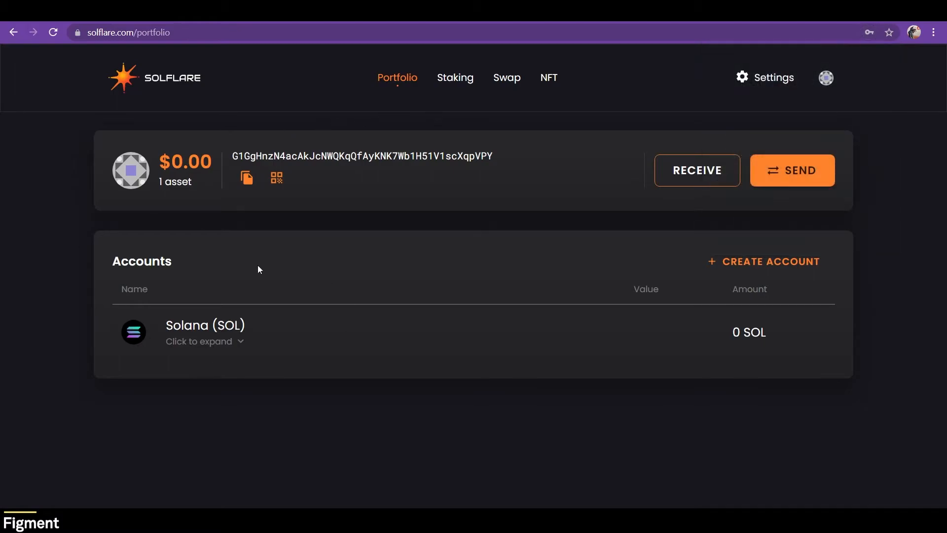
mouse_move(221, 317)
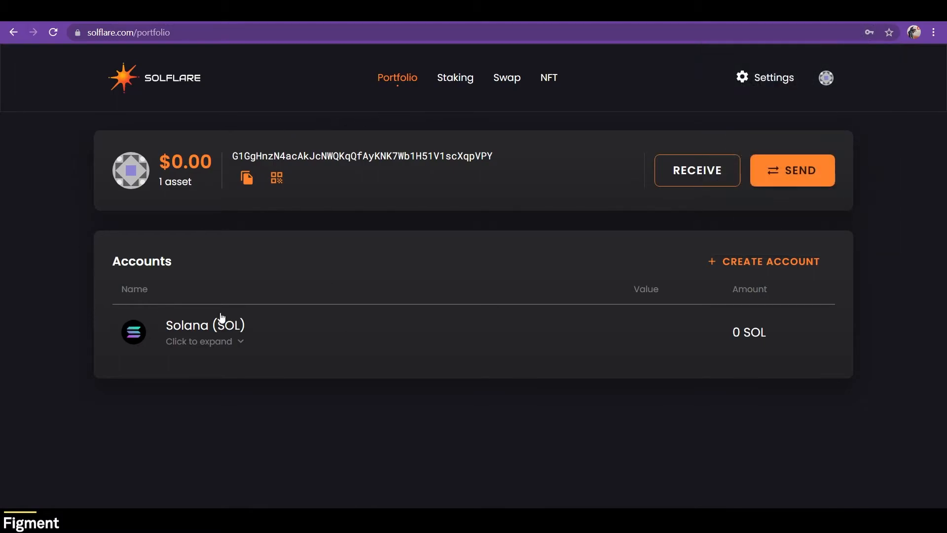
mouse_move(243, 333)
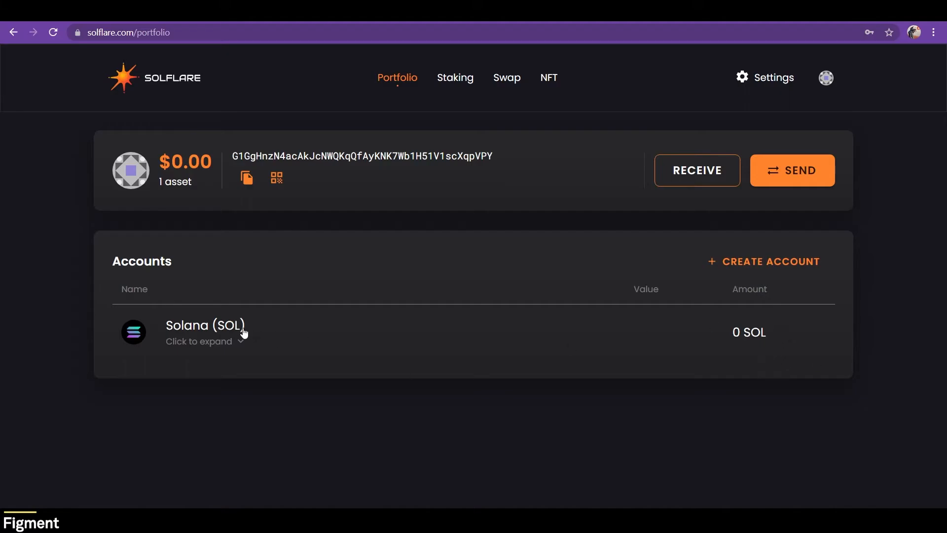
Step: Expand the Solana account and select its receiving address
click(204, 332)
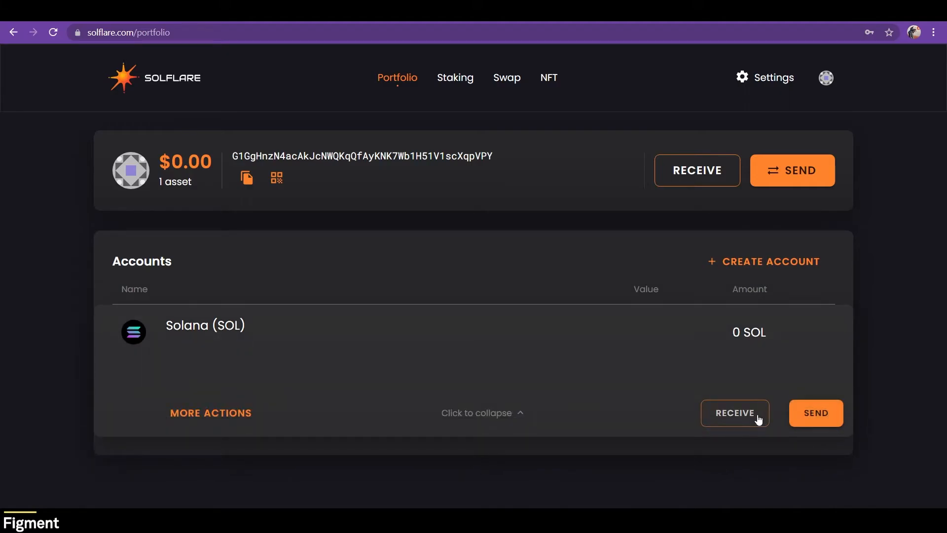
click(734, 412)
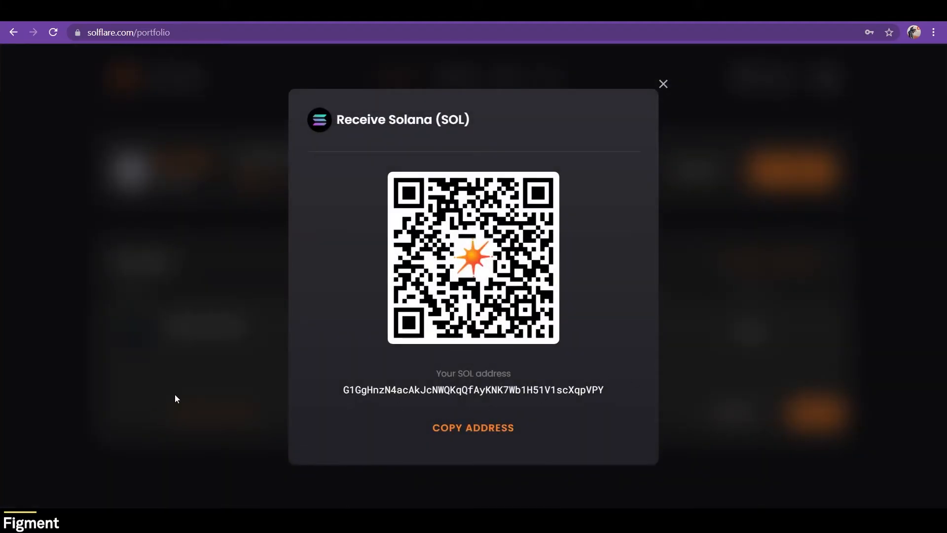
drag(342, 389, 604, 390)
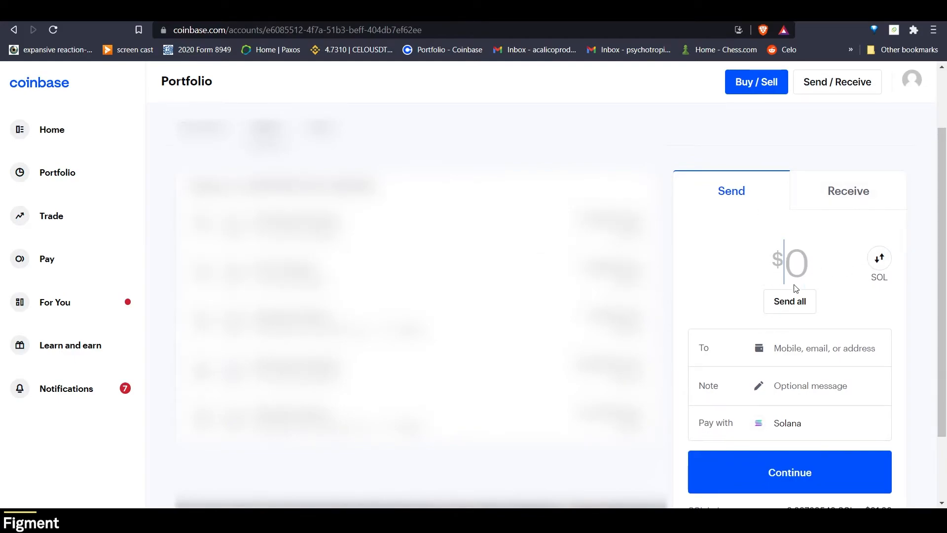
Step: Address 1.1 SOL to the Solflare wallet in Coinbase and continue the send
click(879, 258)
text(1.1)
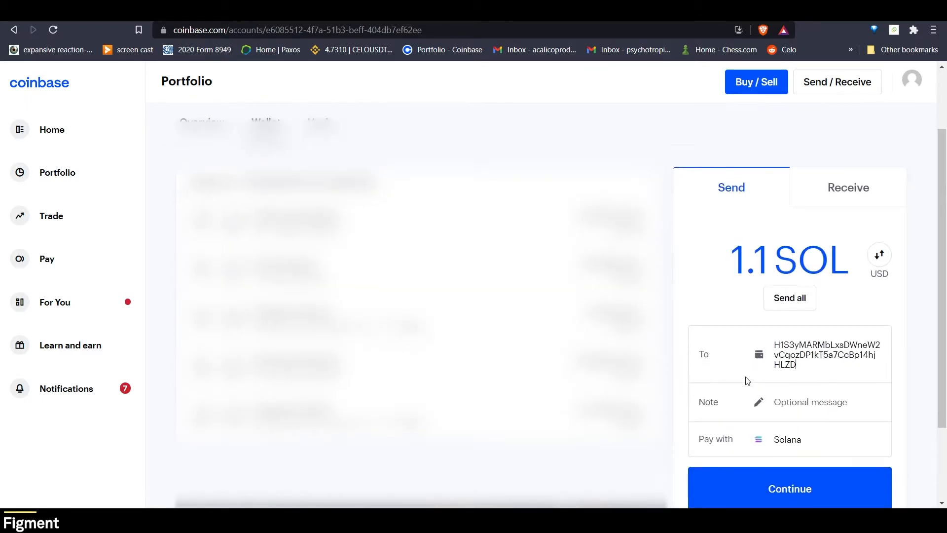
click(789, 488)
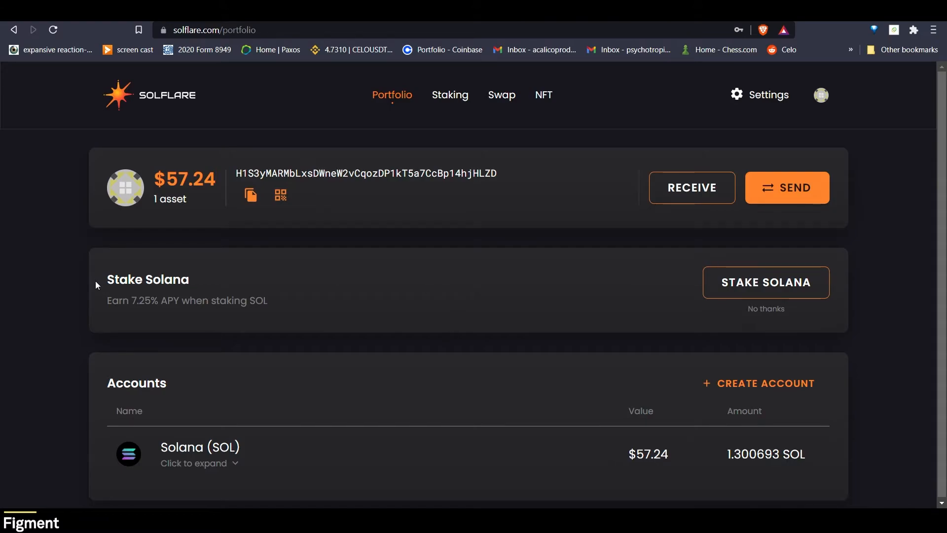
mouse_move(147, 313)
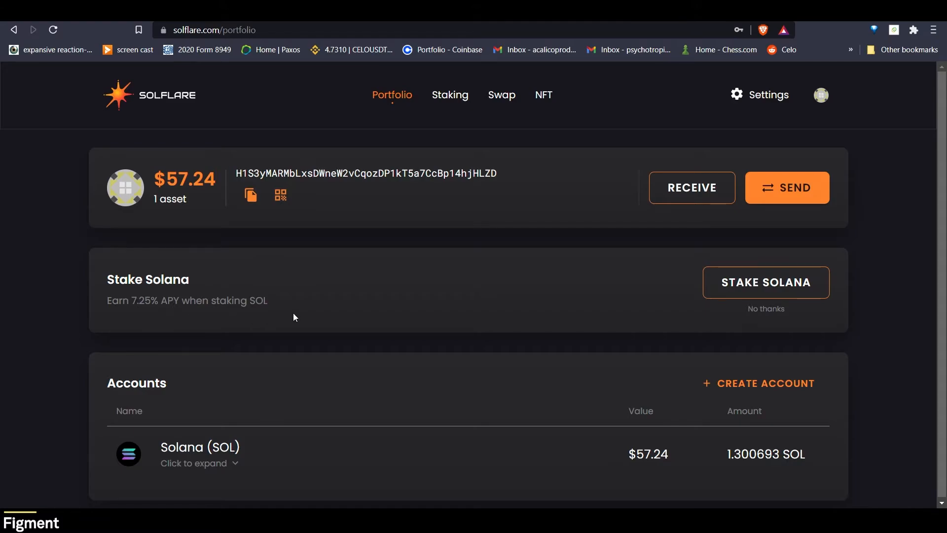
Step: Stake 1.3 SOL, searching 'fig' to pick Figment as validator, and submit
click(449, 94)
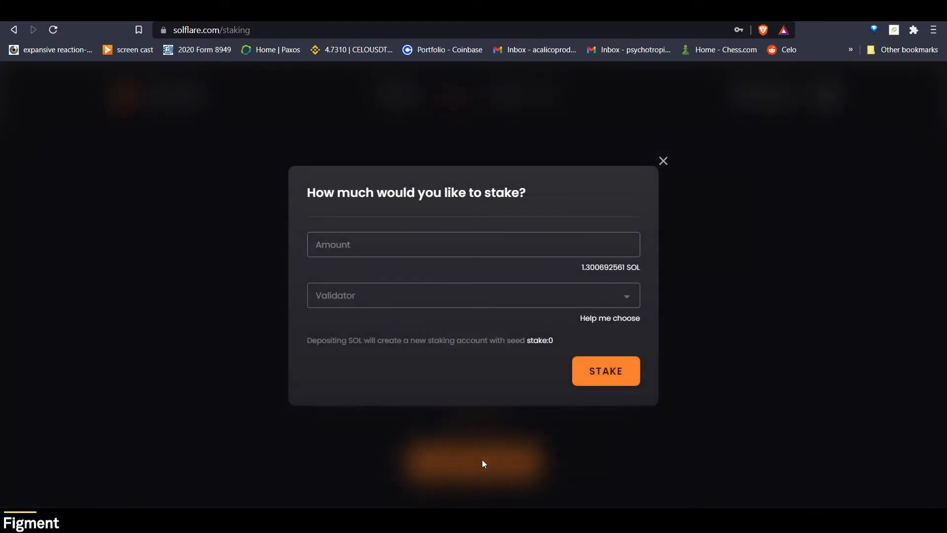
click(473, 244)
text(1.3)
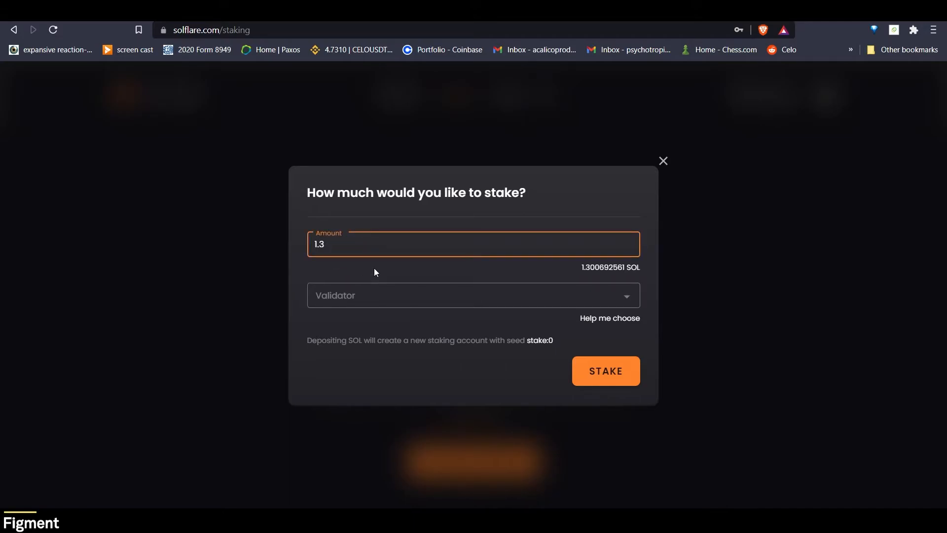
click(473, 295)
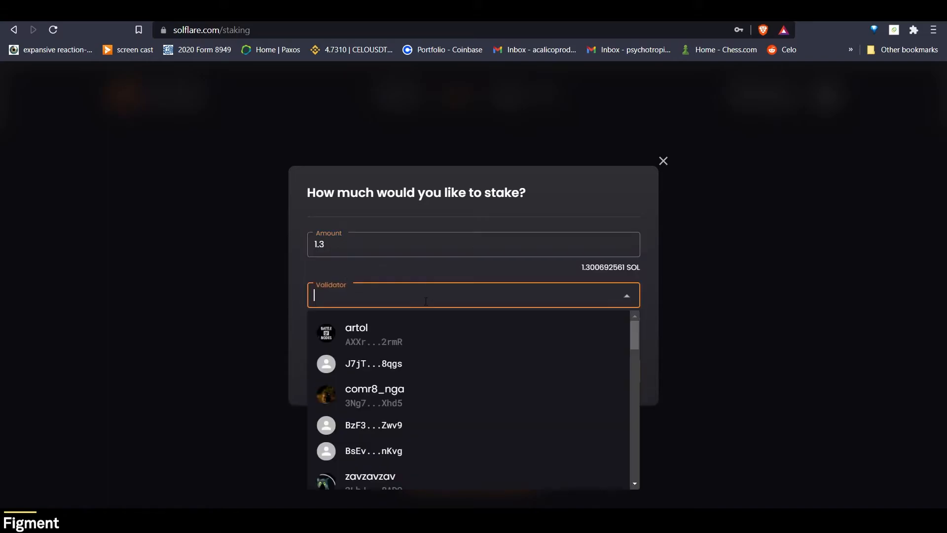
text(figment)
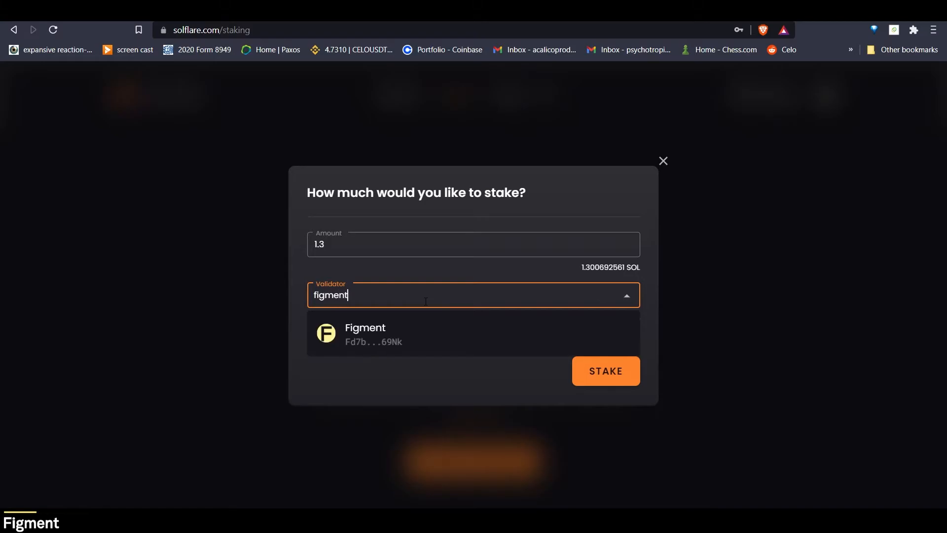
click(365, 334)
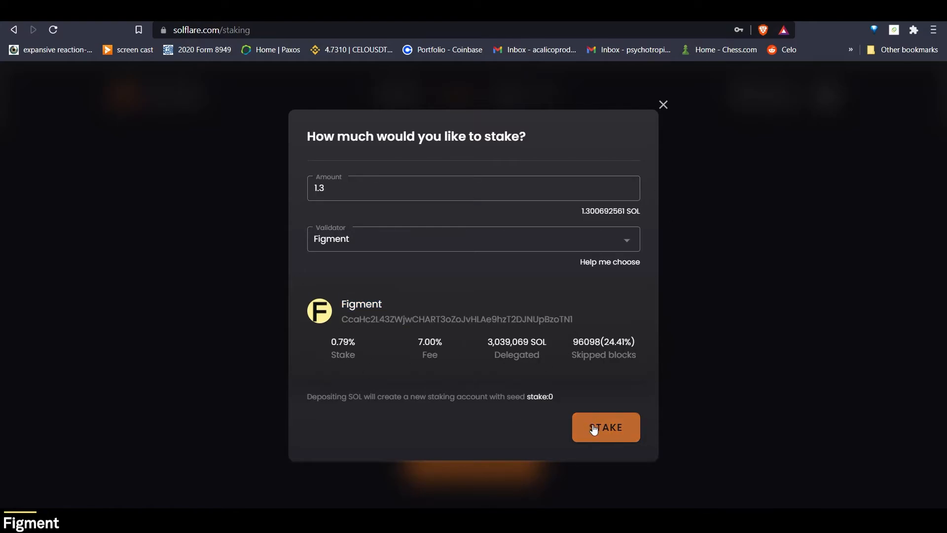
click(604, 427)
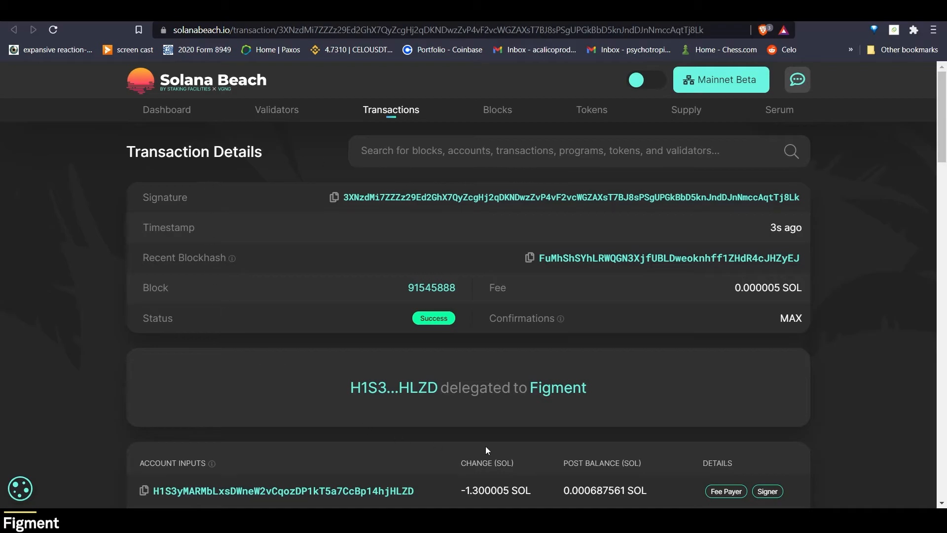
Step: Scroll the Solana Beach transaction page down to the account inputs list
scroll(down, 3)
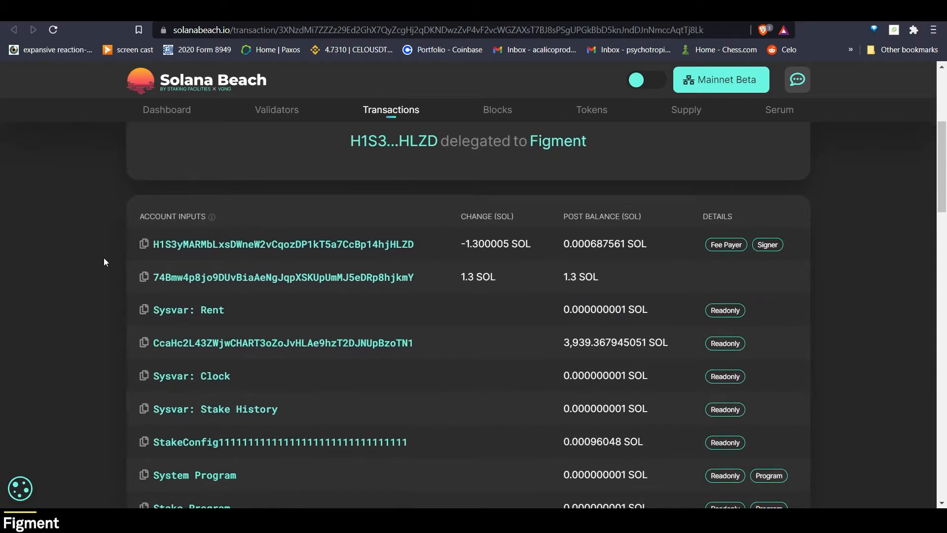
scroll(down, 3)
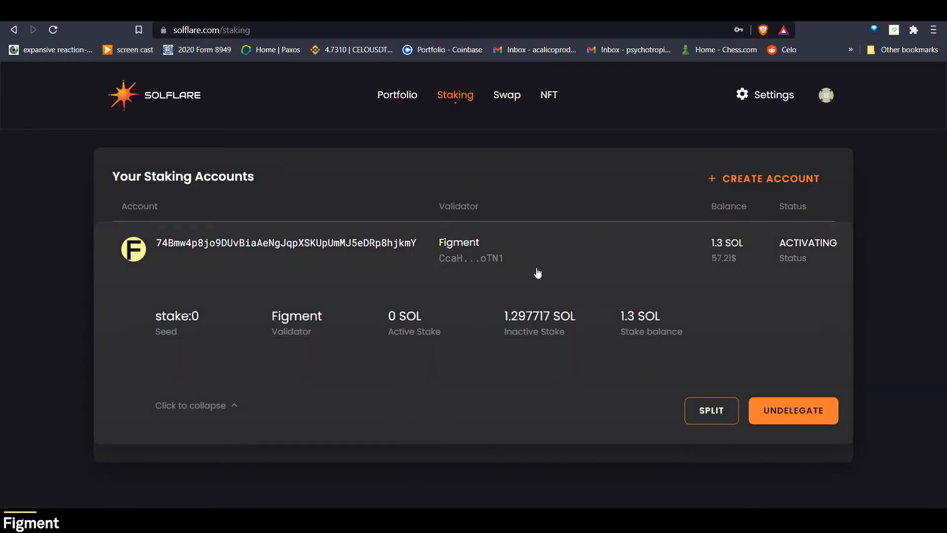
mouse_move(230, 321)
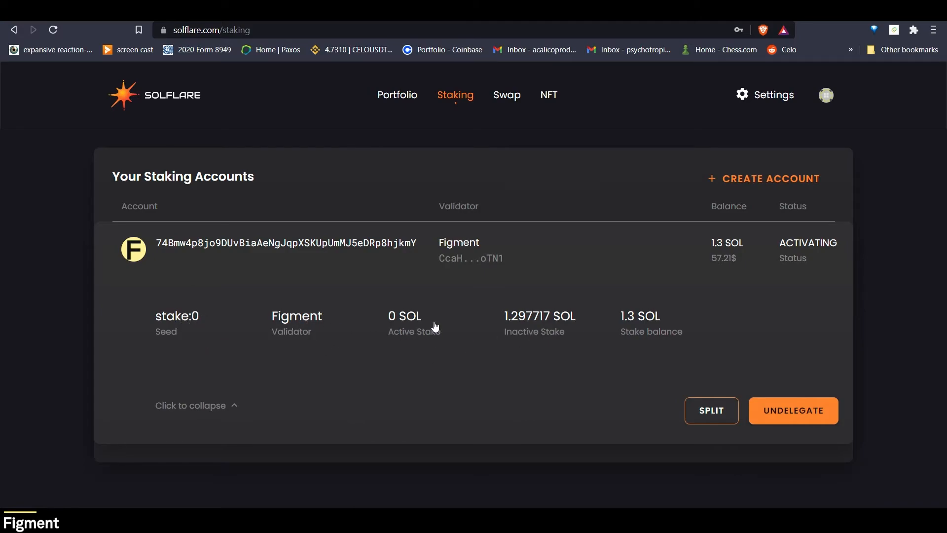
mouse_move(841, 251)
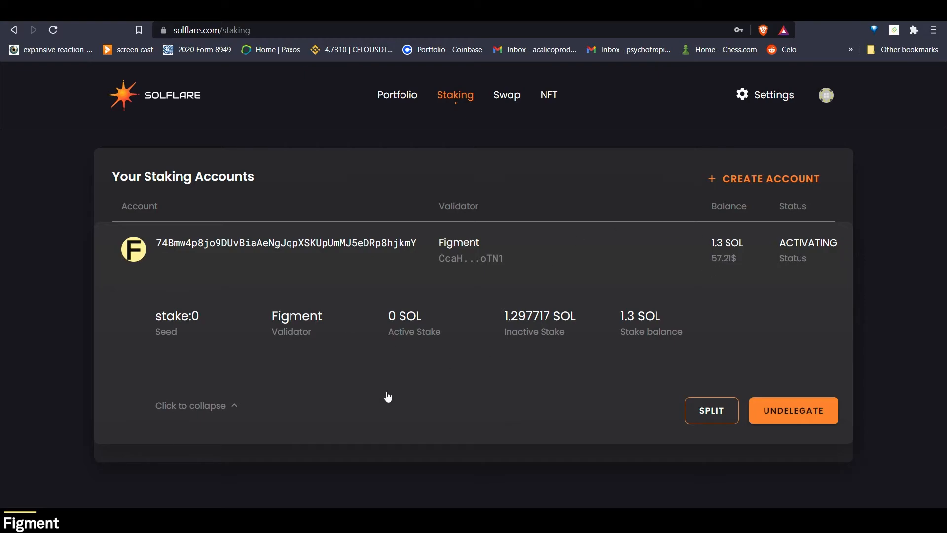
Step: Return to the Solflare portfolio showing the remaining 0.000688 SOL balance
click(392, 95)
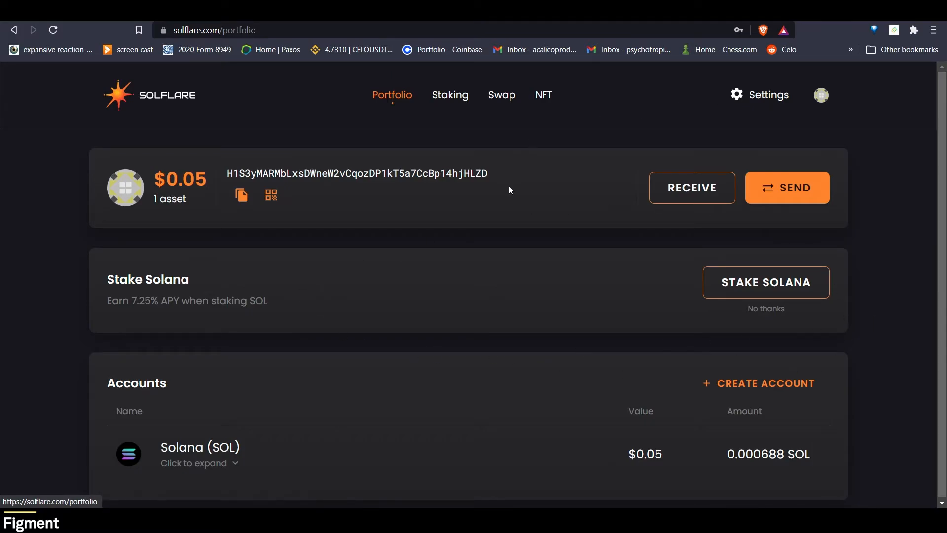
Step: Refresh the staking list and dismiss the Split prompt for the Figment stake without splitting
click(453, 95)
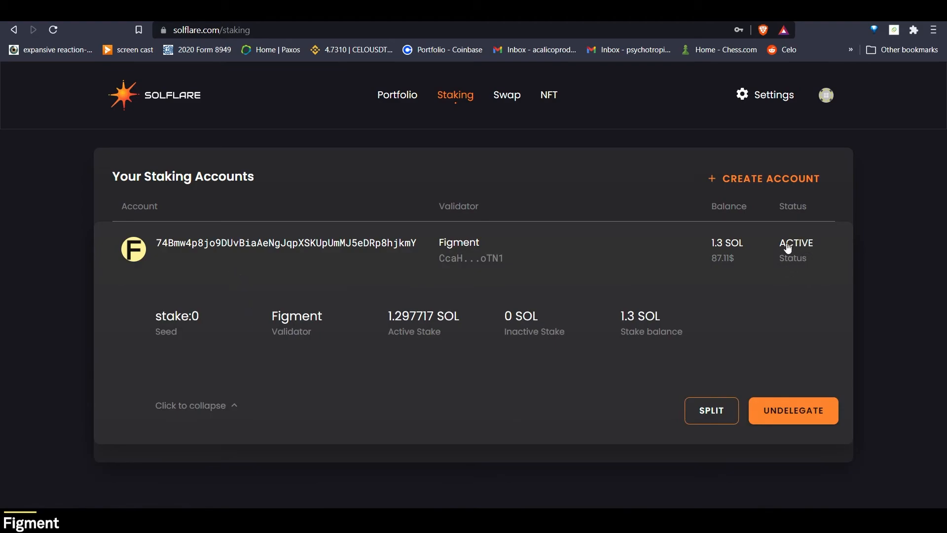
mouse_move(434, 306)
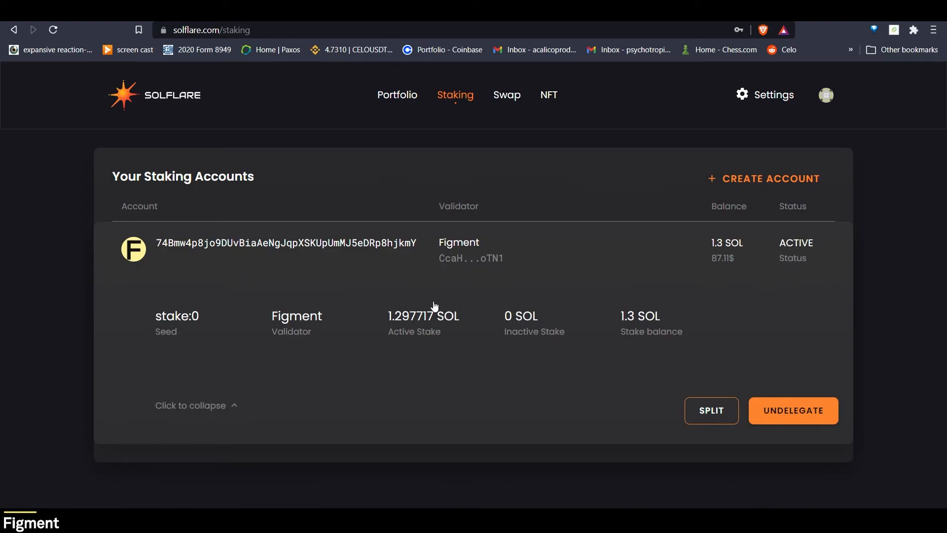
mouse_move(409, 322)
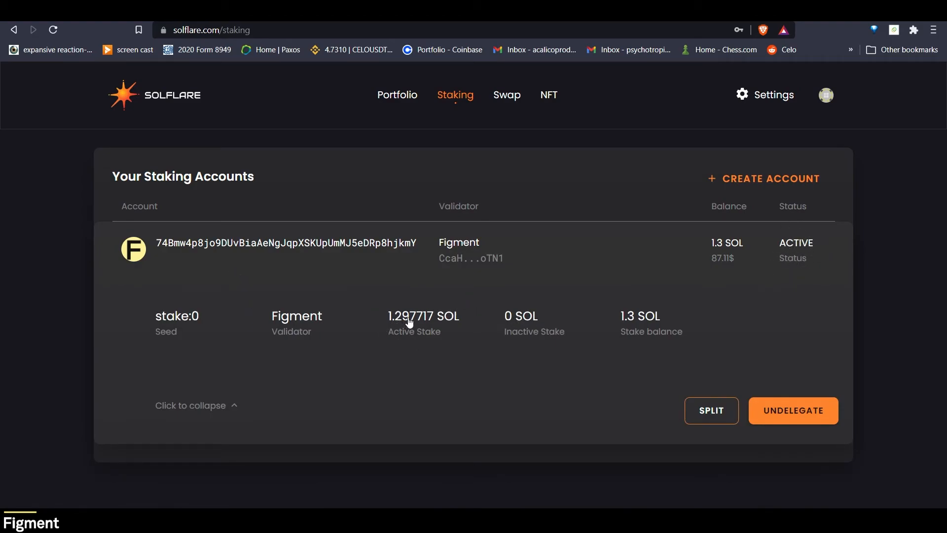
mouse_move(391, 333)
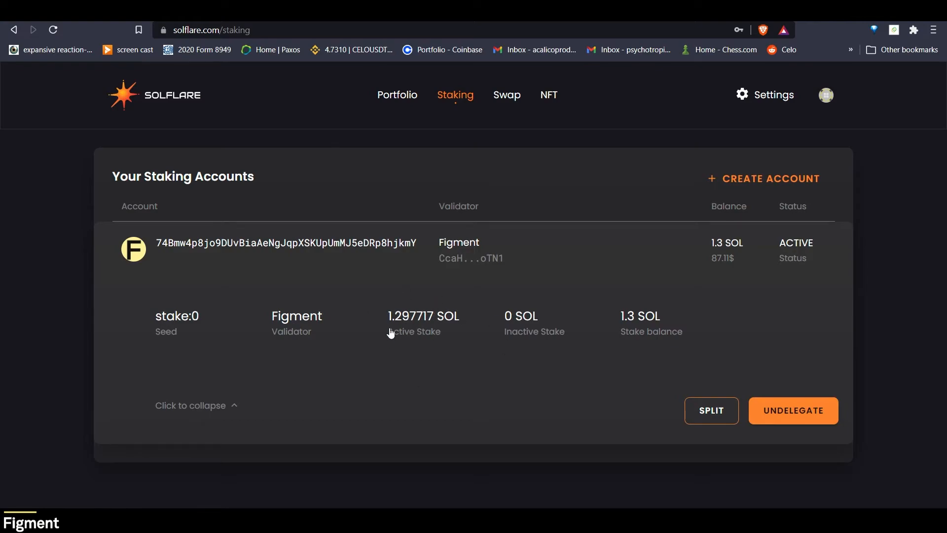
mouse_move(711, 414)
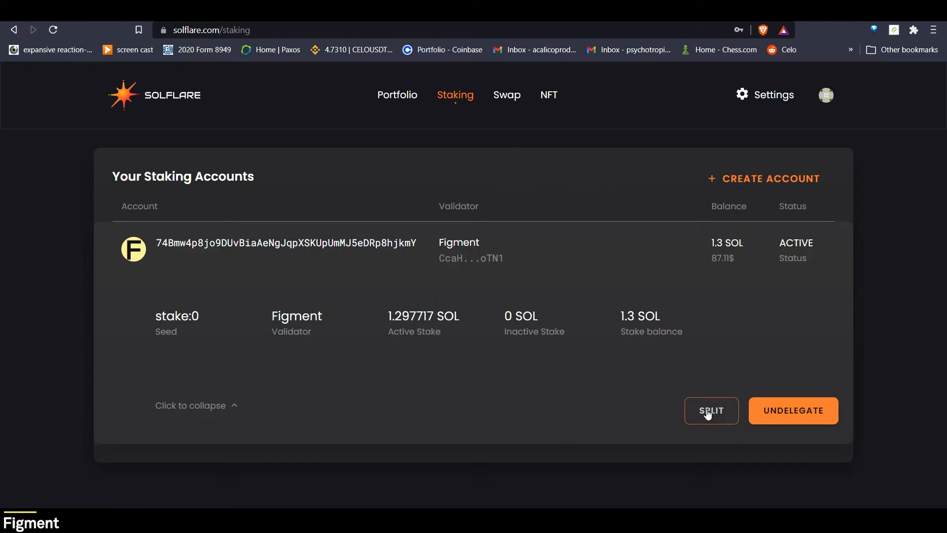
click(711, 410)
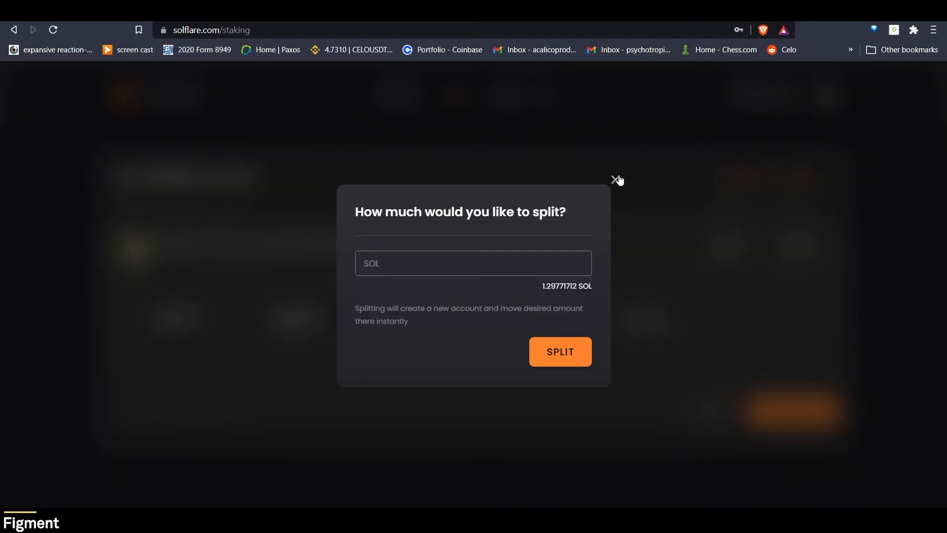
click(616, 179)
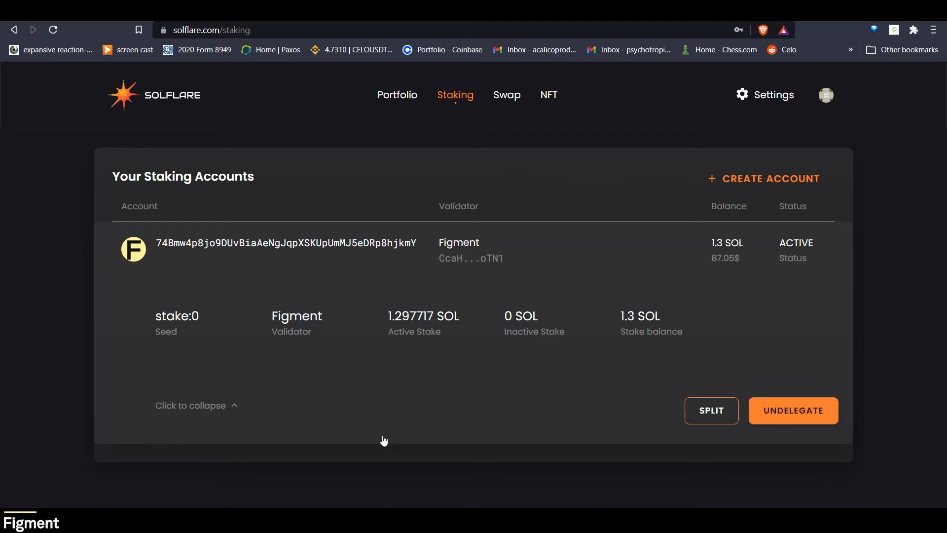
mouse_move(384, 337)
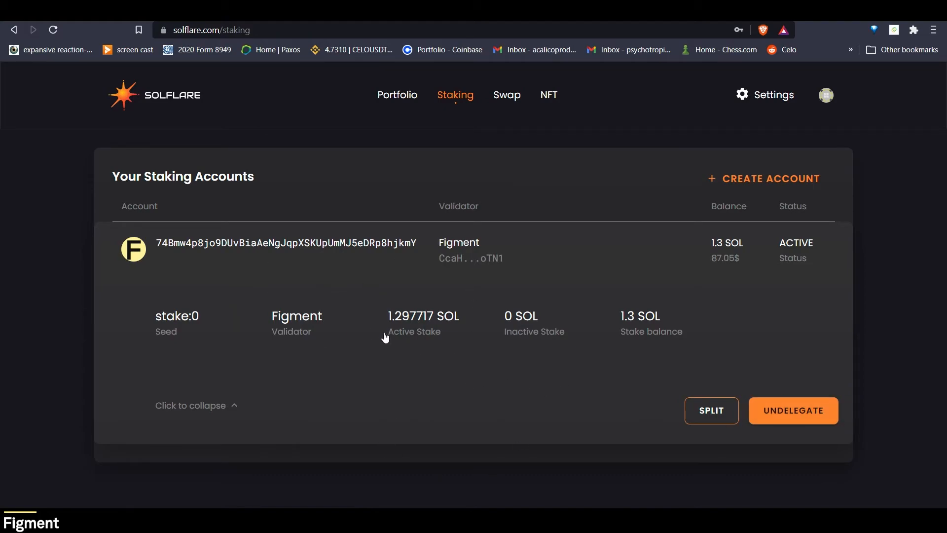
mouse_move(601, 412)
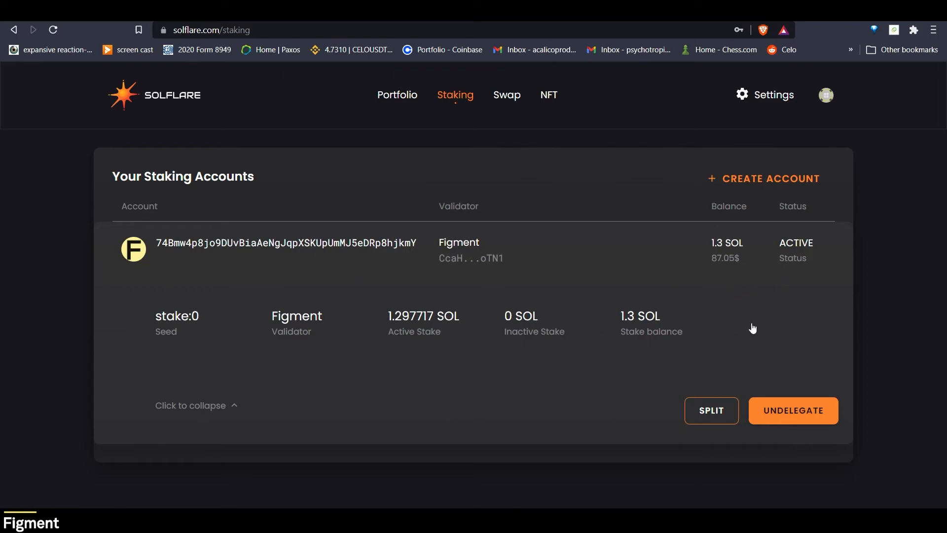
mouse_move(771, 179)
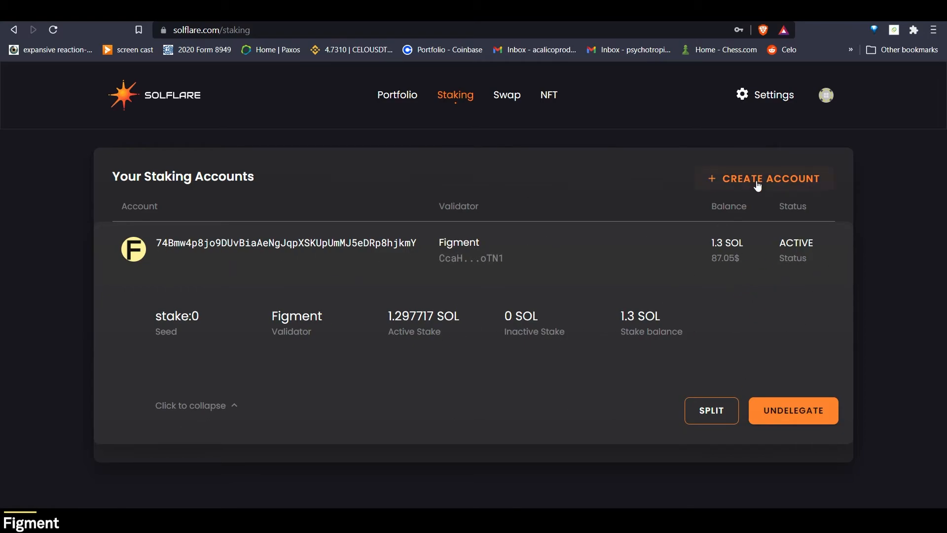
Step: Cancel the Create Account prompt, leaving the Figment stake ACTIVE at 1.297717 SOL
click(770, 179)
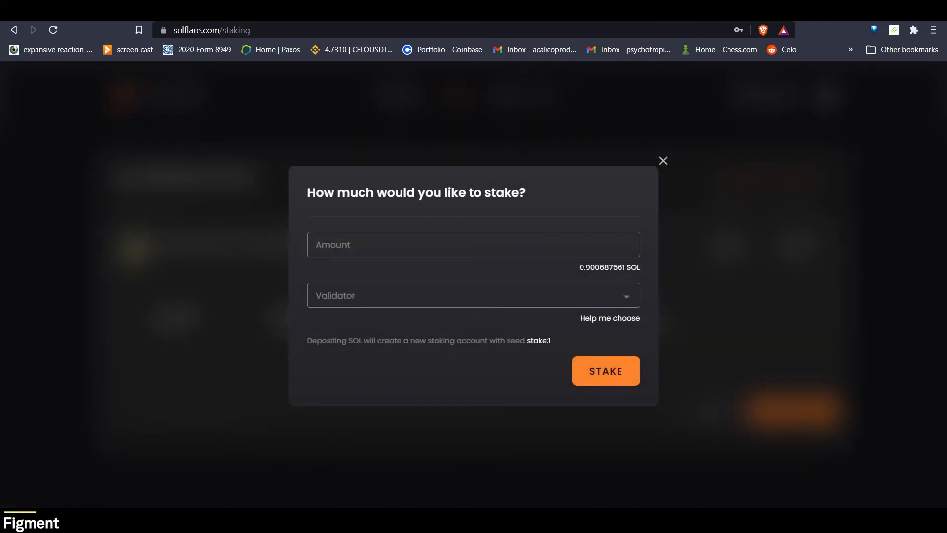
click(472, 295)
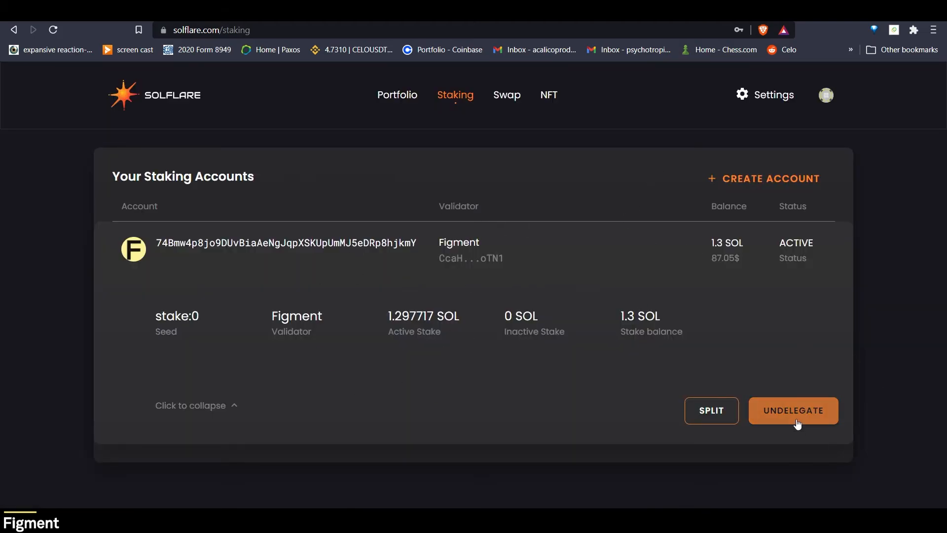
Step: Undelegate the 1.3 SOL stake from Figment so the account starts deactivating
click(793, 410)
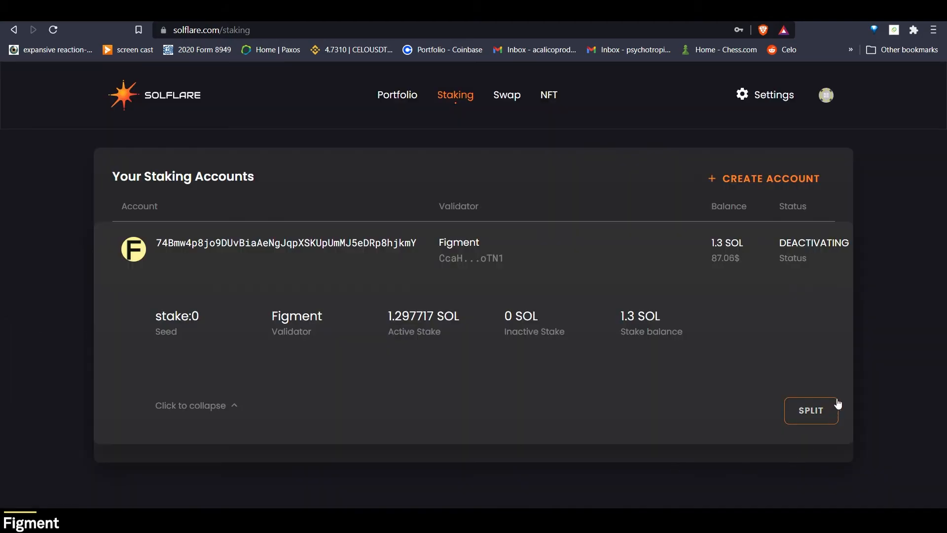
mouse_move(738, 256)
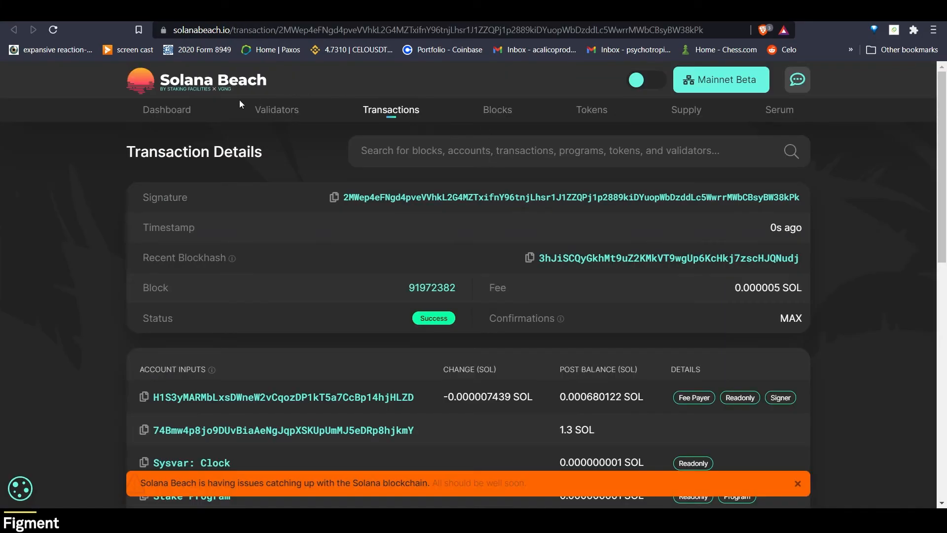
Step: View the successful undelegation transaction for the 1.3 SOL stake in Solana Beach
click(211, 79)
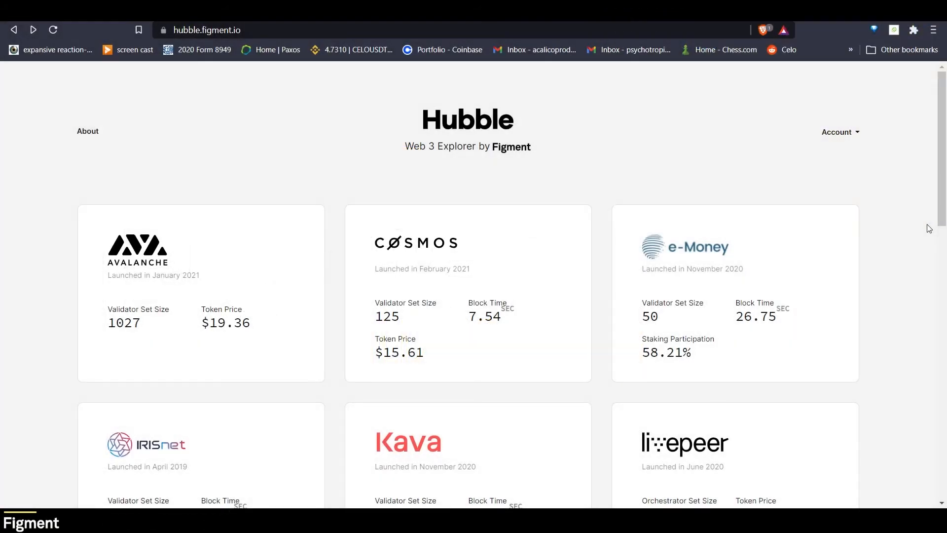
Step: Scroll through Hubble's network cards to reach the Cosmos Hub 4 page
scroll(down, 3)
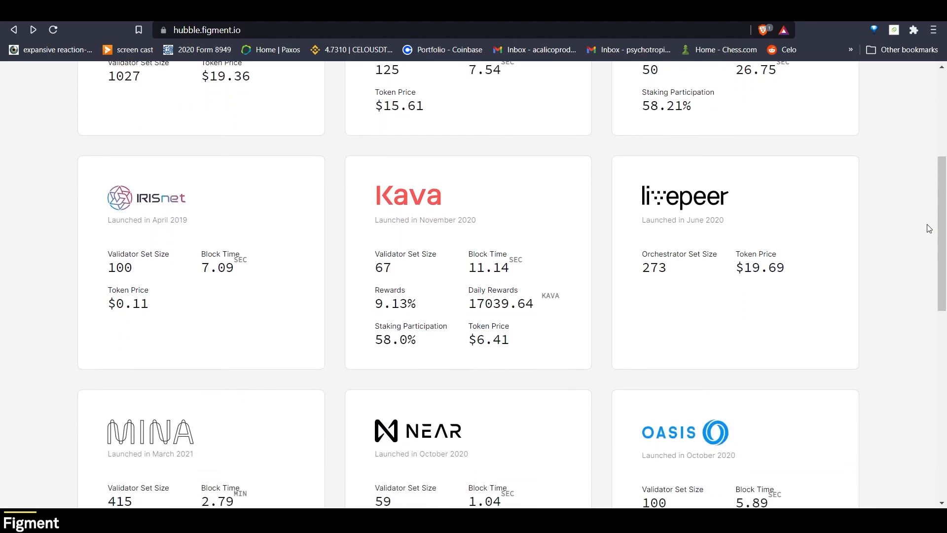
scroll(down, 3)
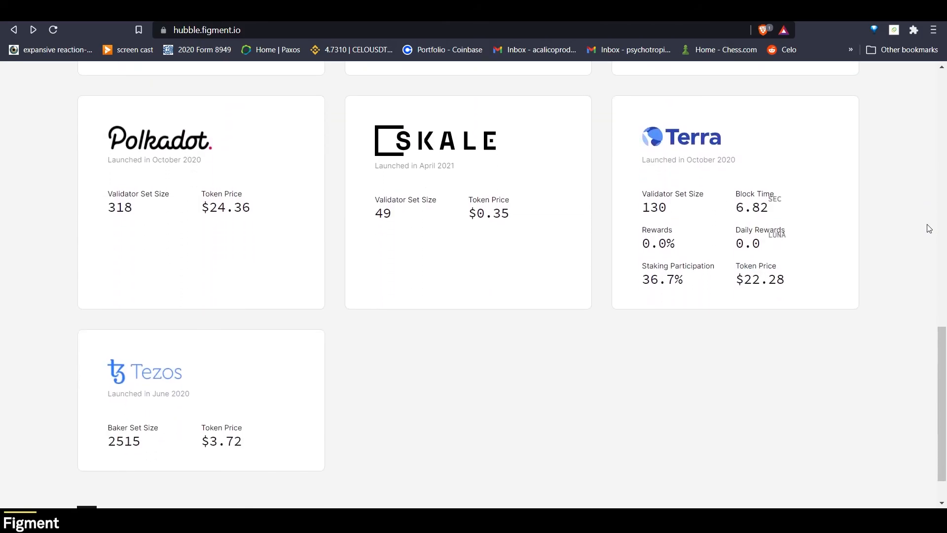
scroll(up, 3)
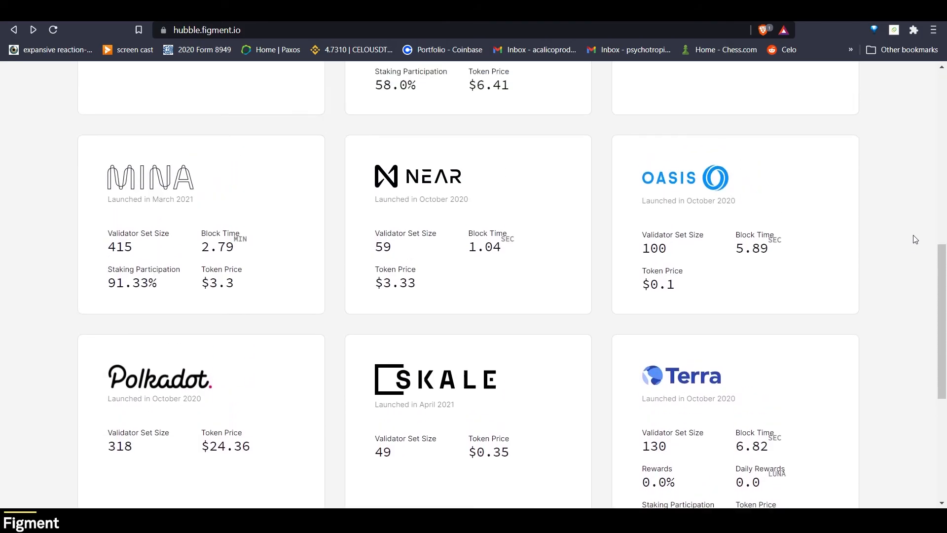
scroll(up, 3)
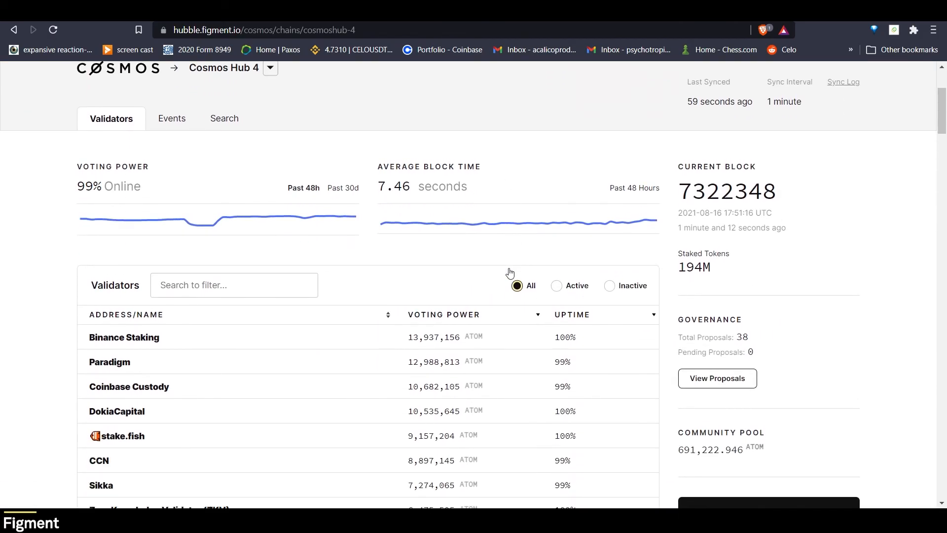
scroll(down, 3)
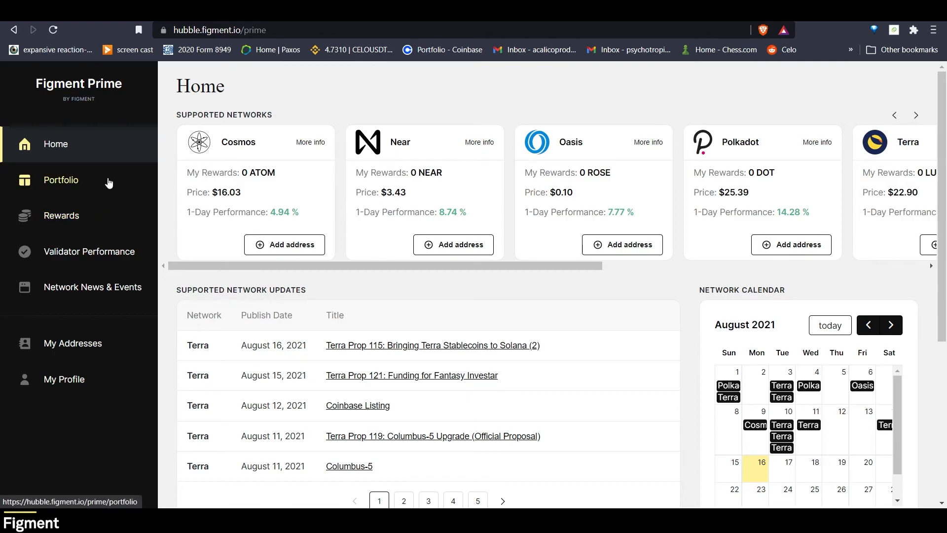
Step: Show the Figment Prime Portfolio page with $0.00 total and no addresses added
click(60, 179)
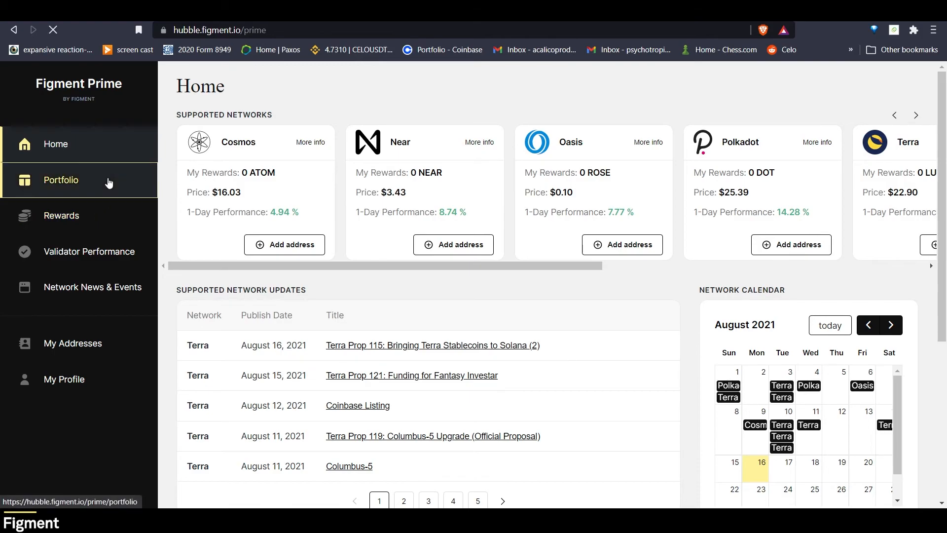
click(60, 179)
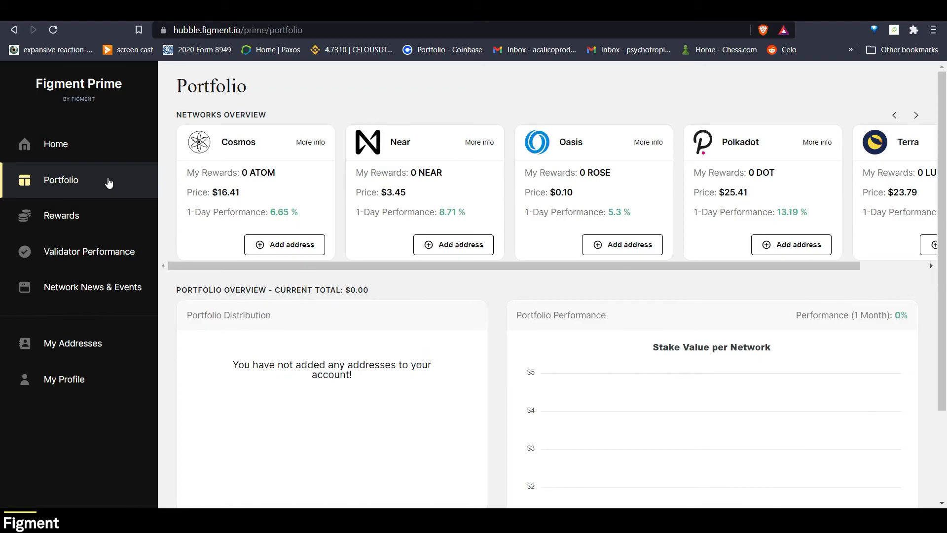